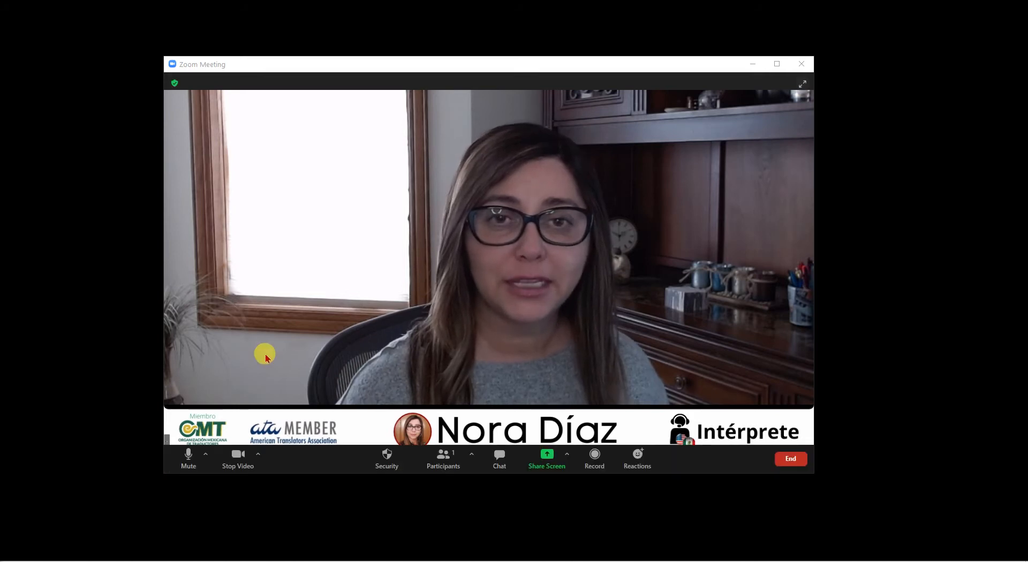
pyautogui.moveTo(496, 270)
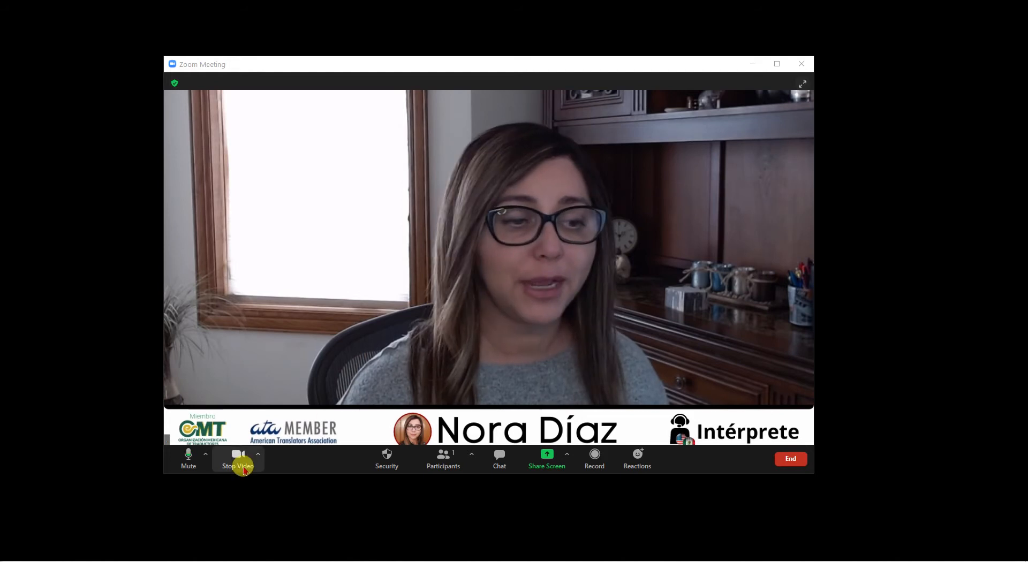
# - Create a custom 600 × 600 px blank design
pyautogui.click(238, 458)
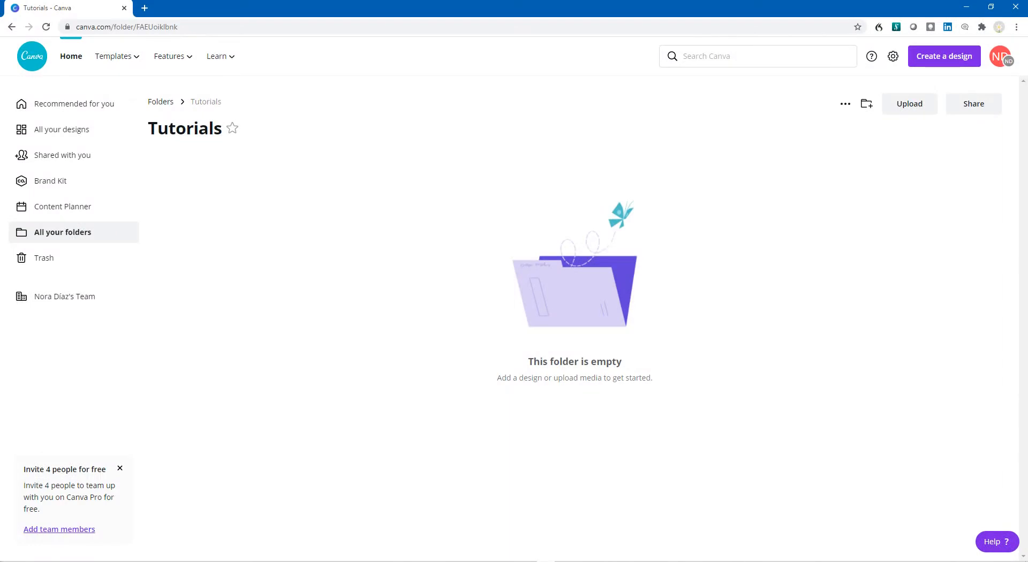
pyautogui.moveTo(308, 362)
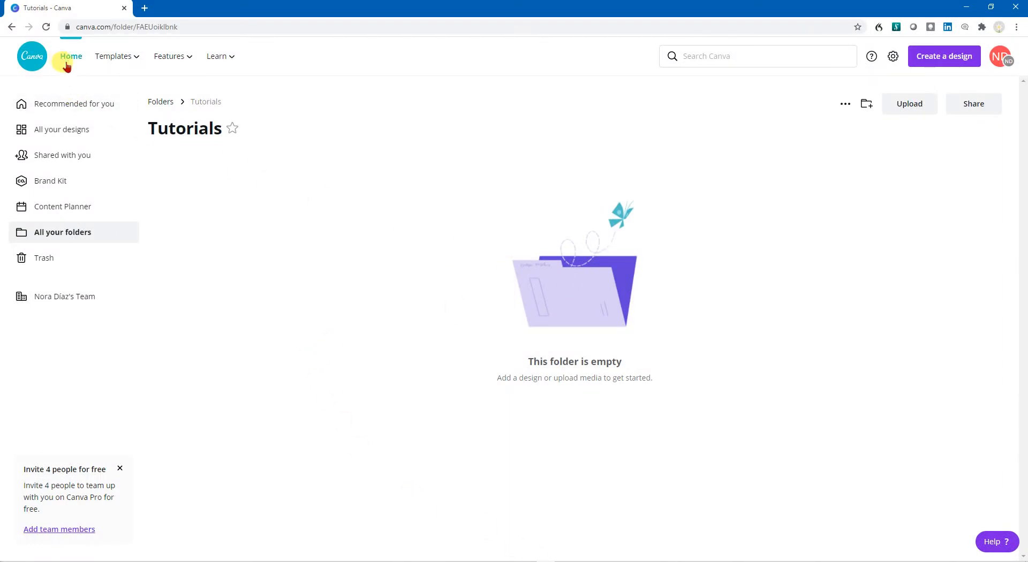
pyautogui.moveTo(944, 56)
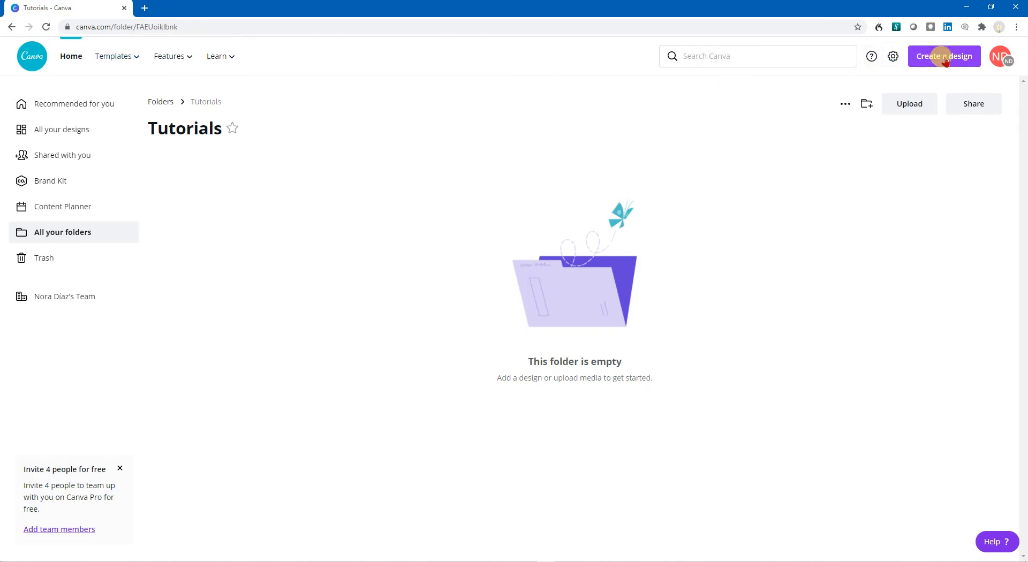
pyautogui.click(944, 55)
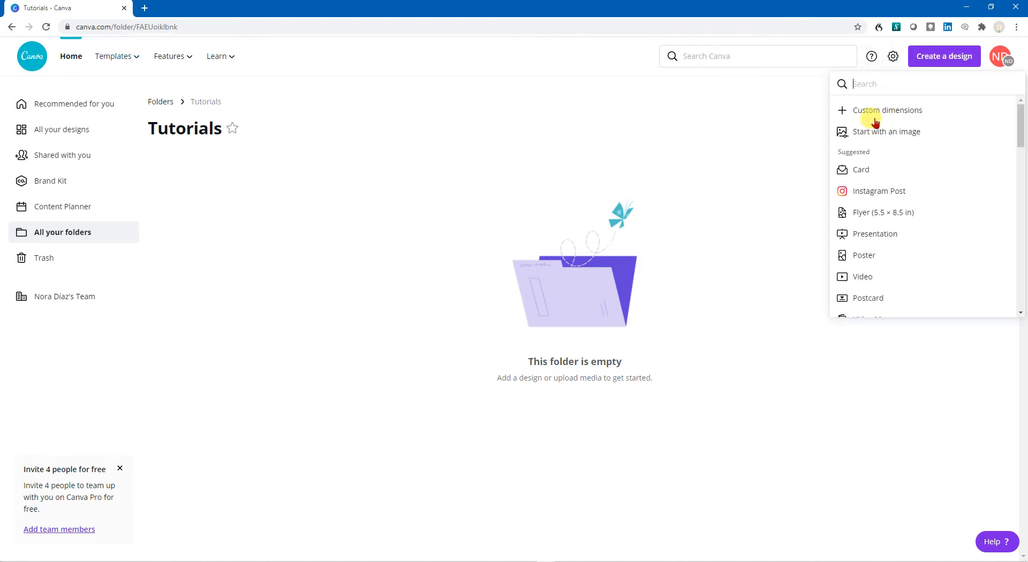
pyautogui.click(887, 110)
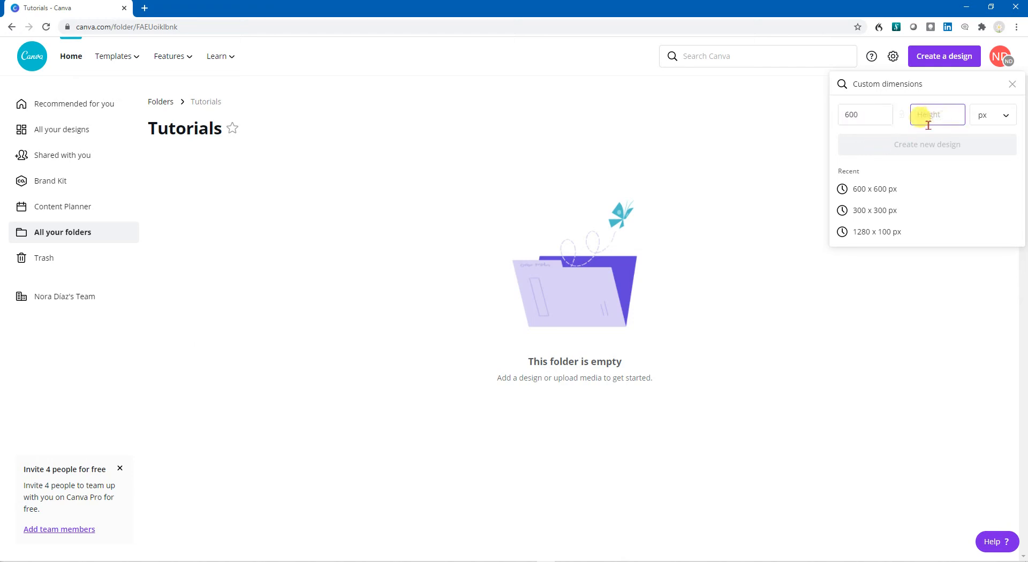
pyautogui.write('600')
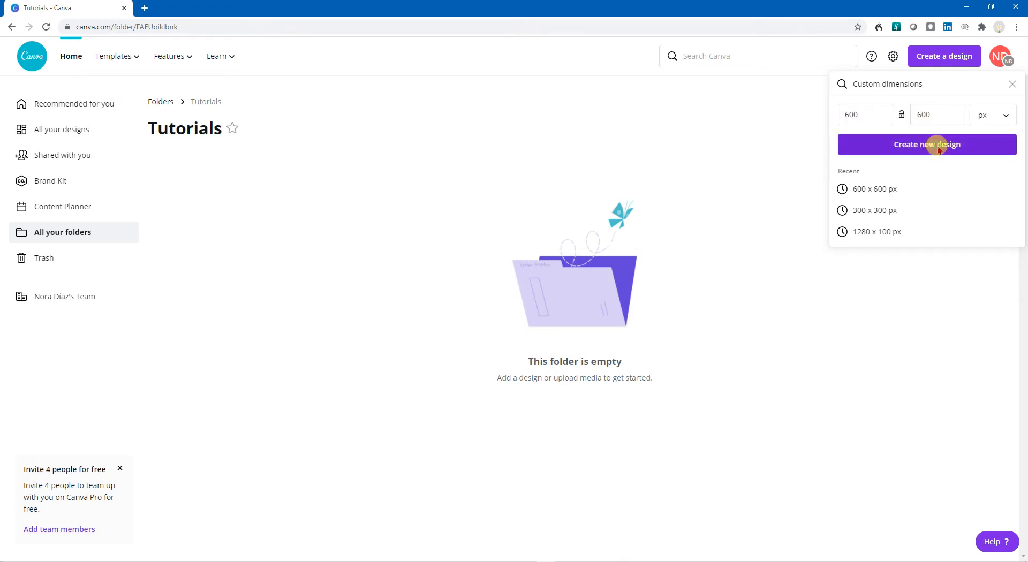
pyautogui.click(927, 144)
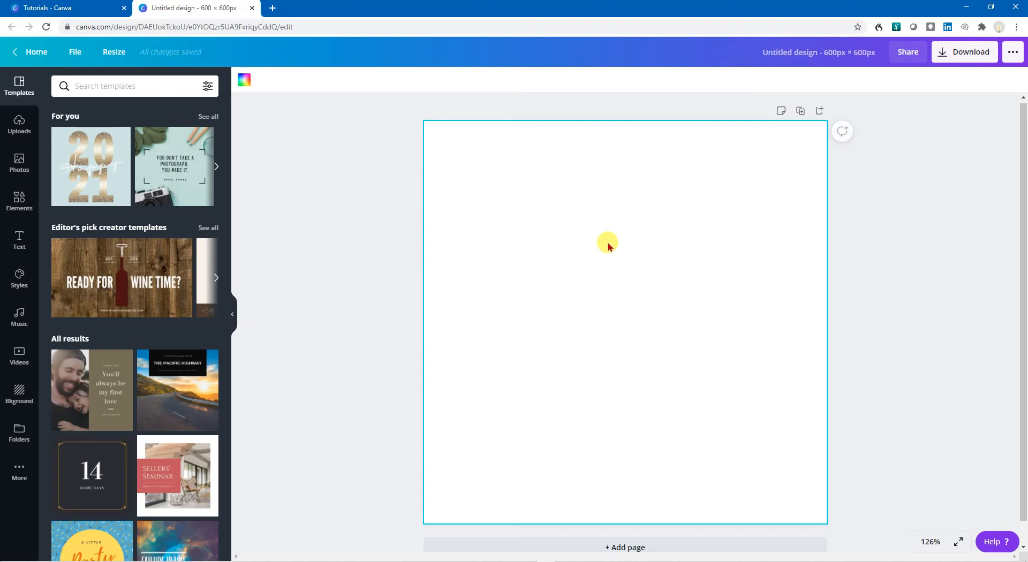
pyautogui.moveTo(245, 79)
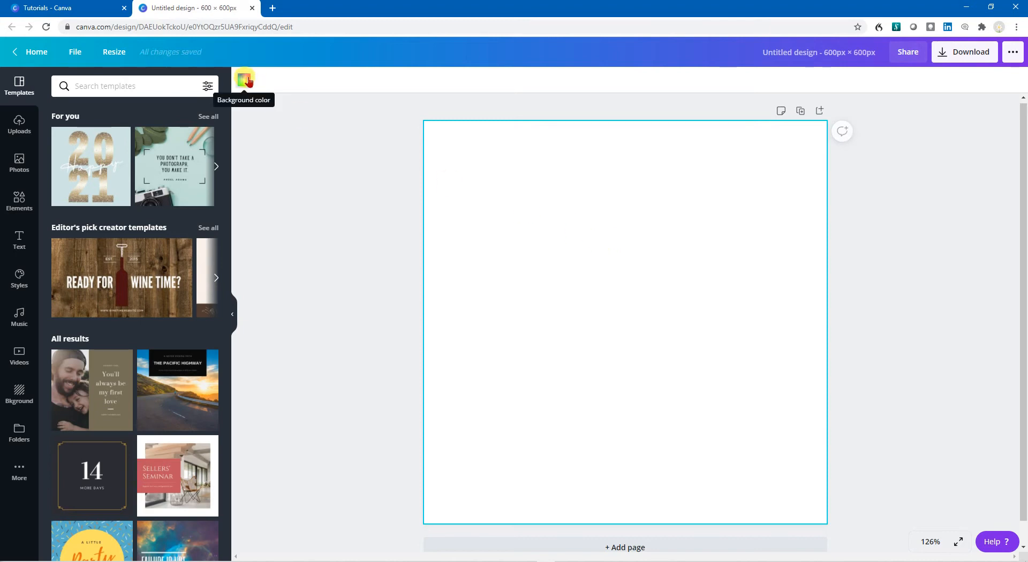
pyautogui.moveTo(522, 227)
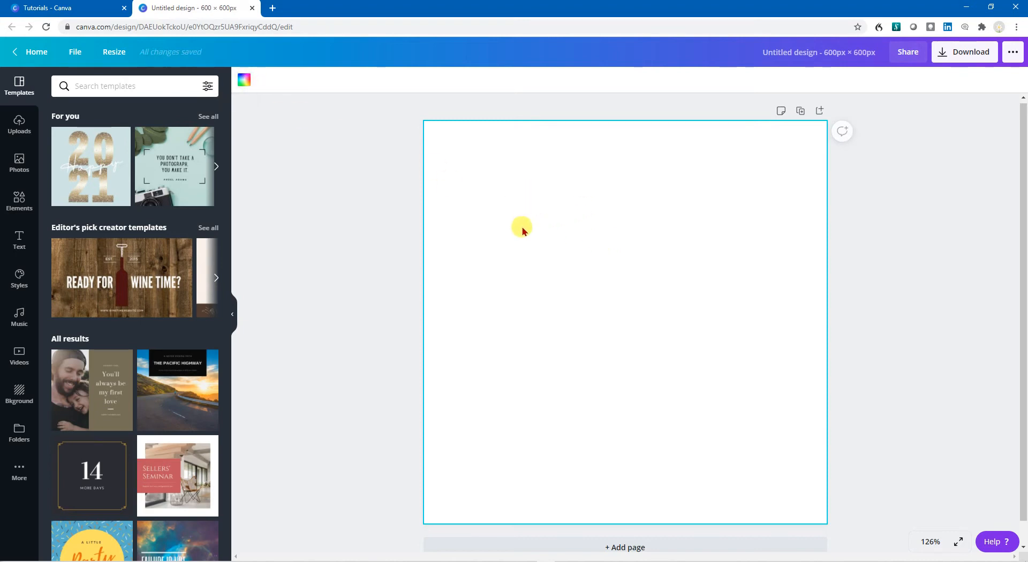
pyautogui.moveTo(20, 125)
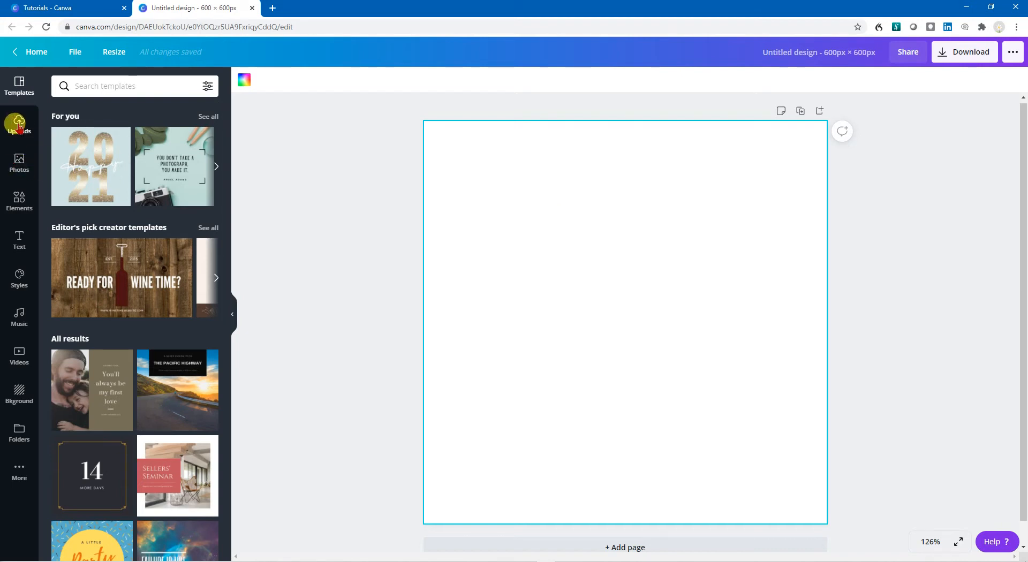
# - Add the uploaded headshot photo from Uploads to the square canvas
pyautogui.click(19, 125)
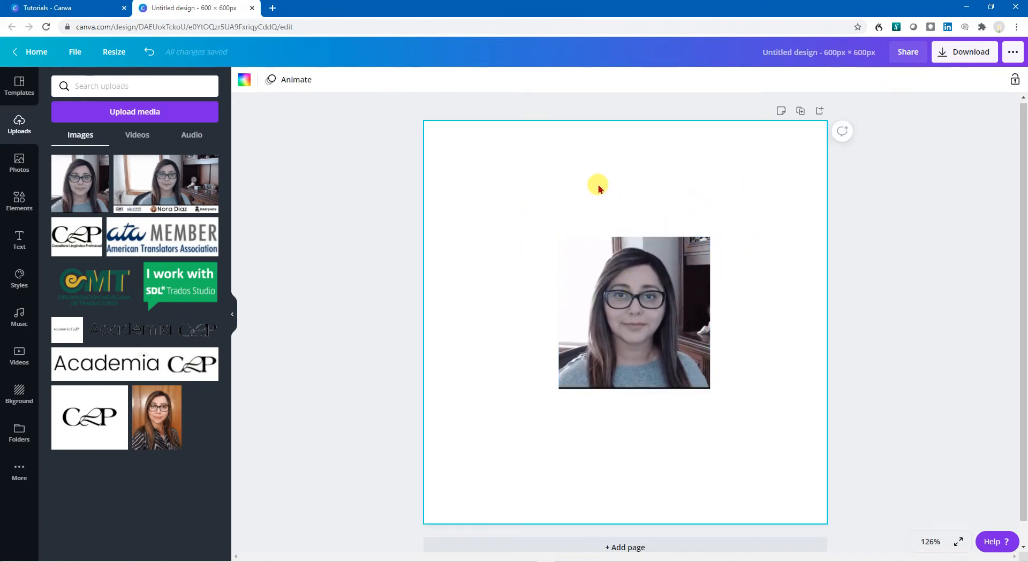
pyautogui.moveTo(604, 176)
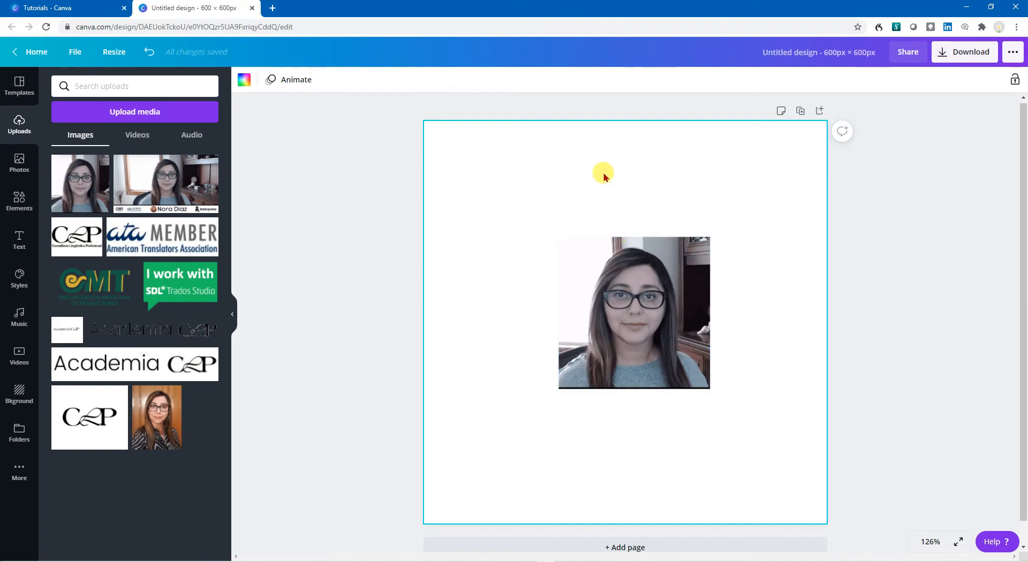
pyautogui.moveTo(595, 164)
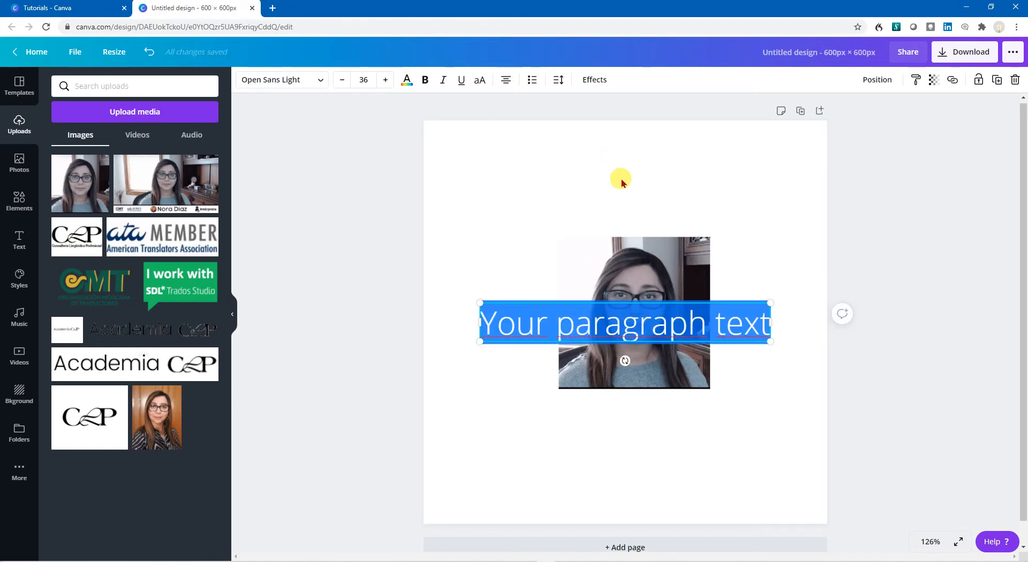
pyautogui.moveTo(705, 306)
pyautogui.write('nd')
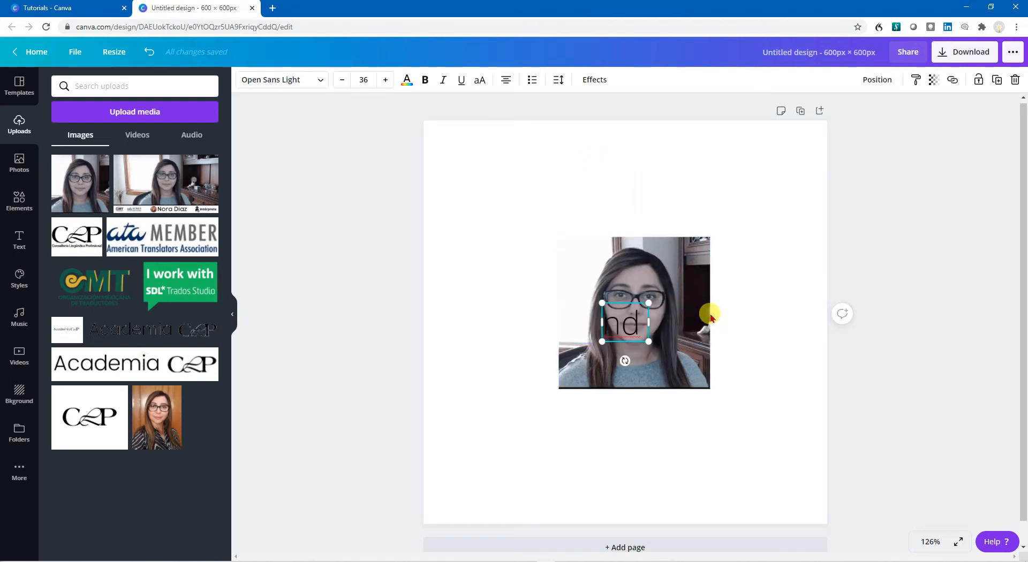
# - Add bold 'Nora Díaz' text at about size 88 beneath the headshot
pyautogui.write('Nora Díaz')
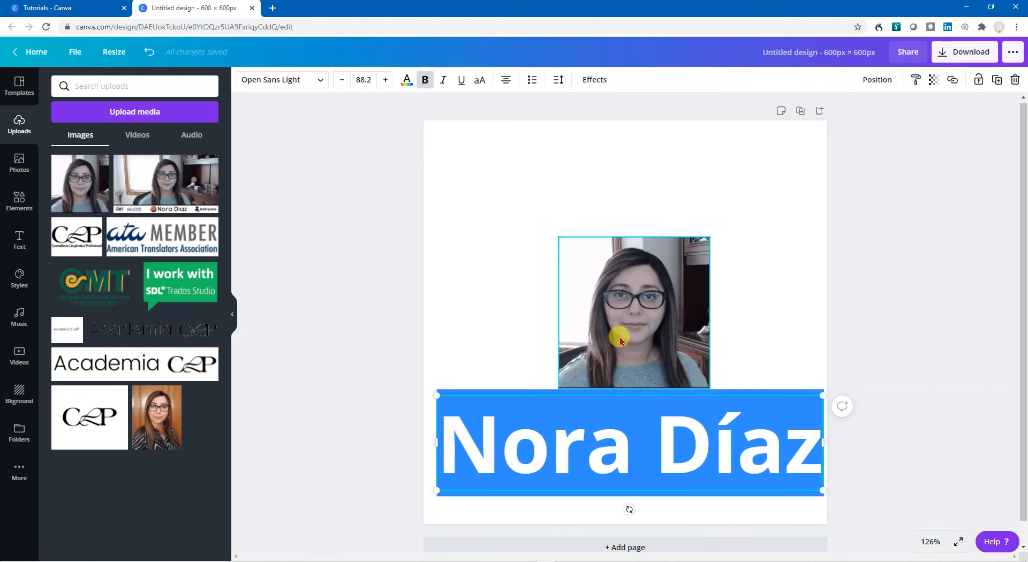
pyautogui.click(630, 311)
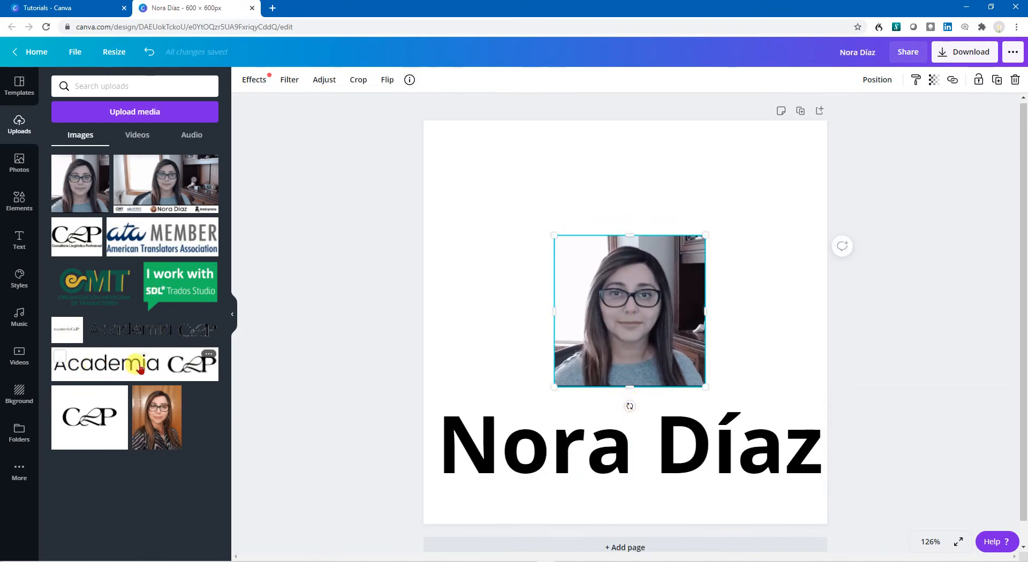
# - Add the Academia CLP logo, crop it to its wordmark, and place it at the top
pyautogui.click(135, 364)
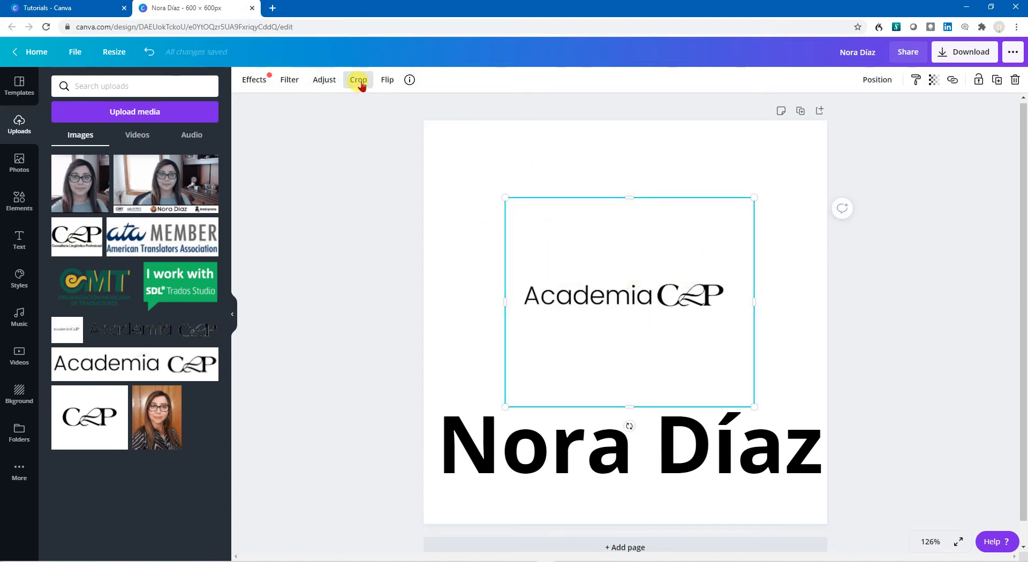
pyautogui.click(359, 80)
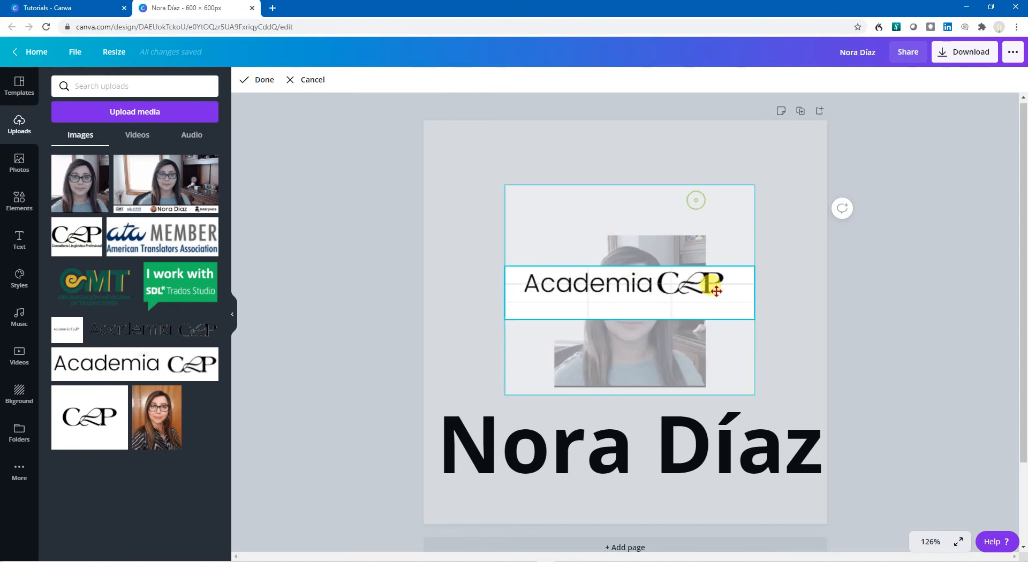
pyautogui.click(263, 80)
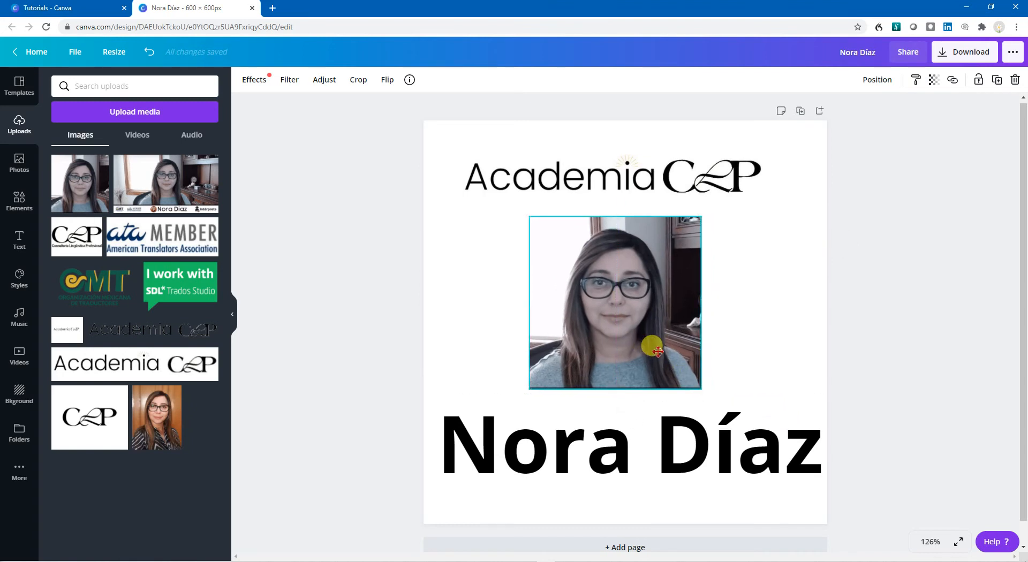
pyautogui.click(901, 360)
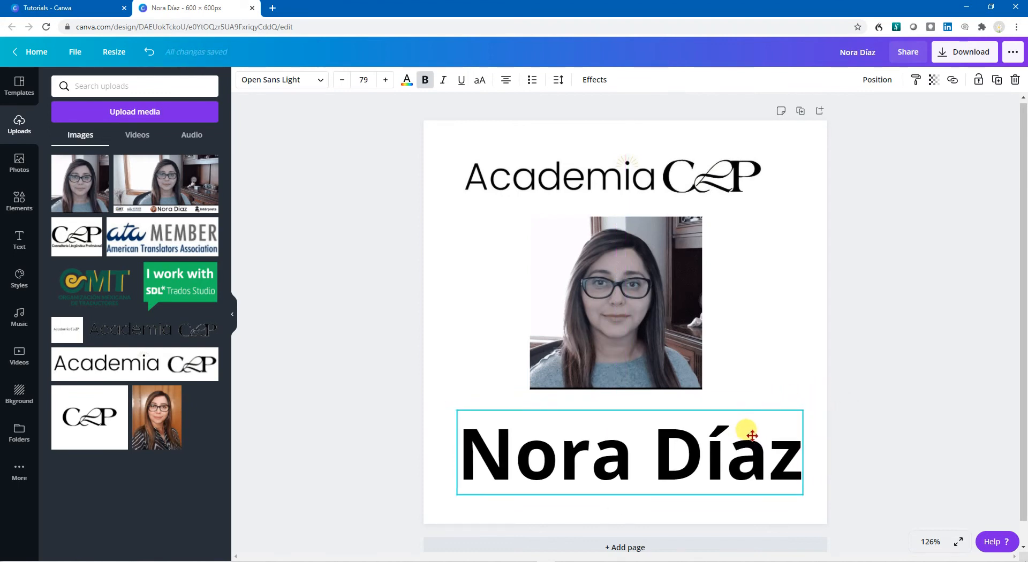
pyautogui.click(897, 345)
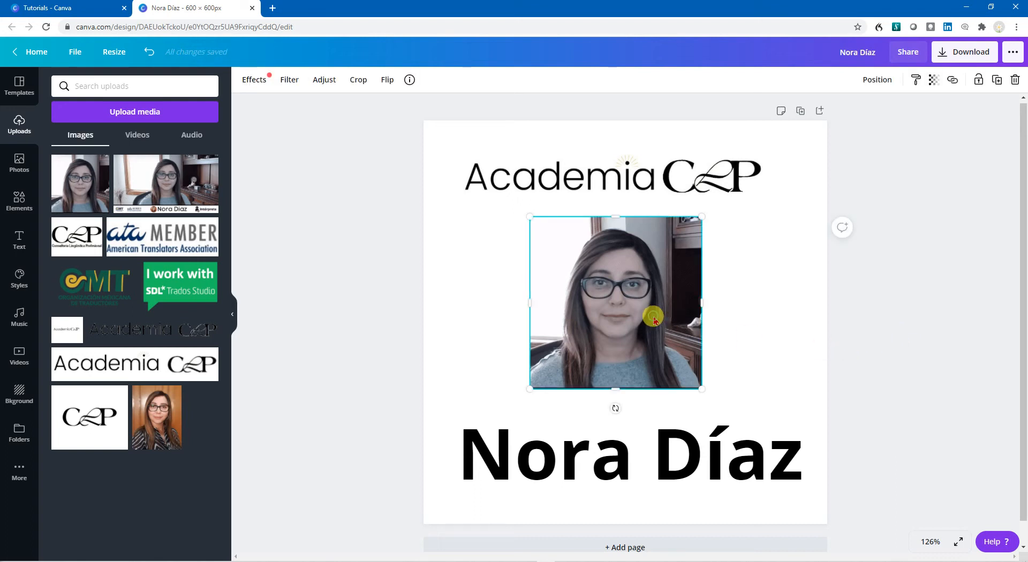
pyautogui.press('Delete')
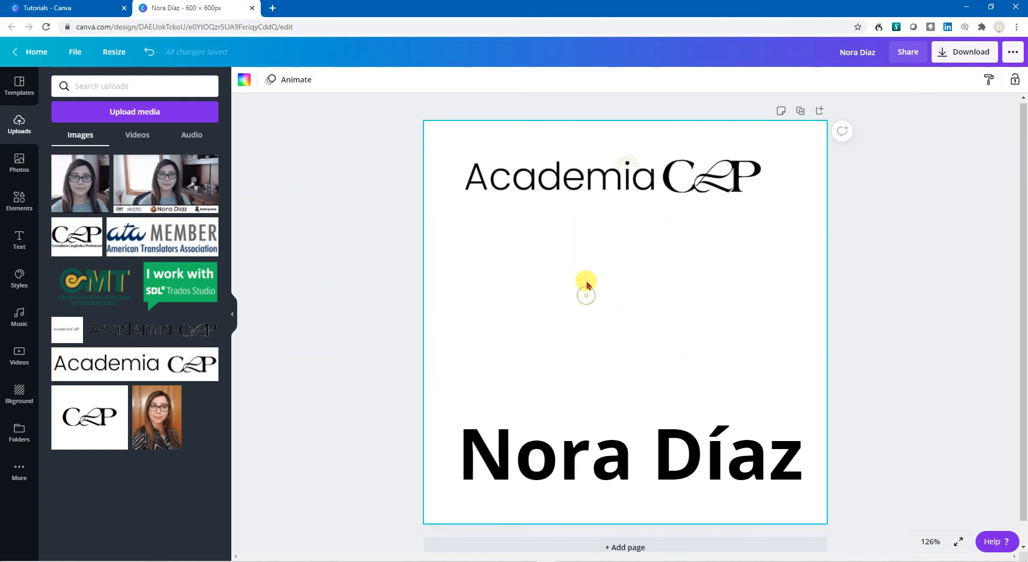
# - Add a teal circle resized to fit between the logo and the name
pyautogui.click(586, 286)
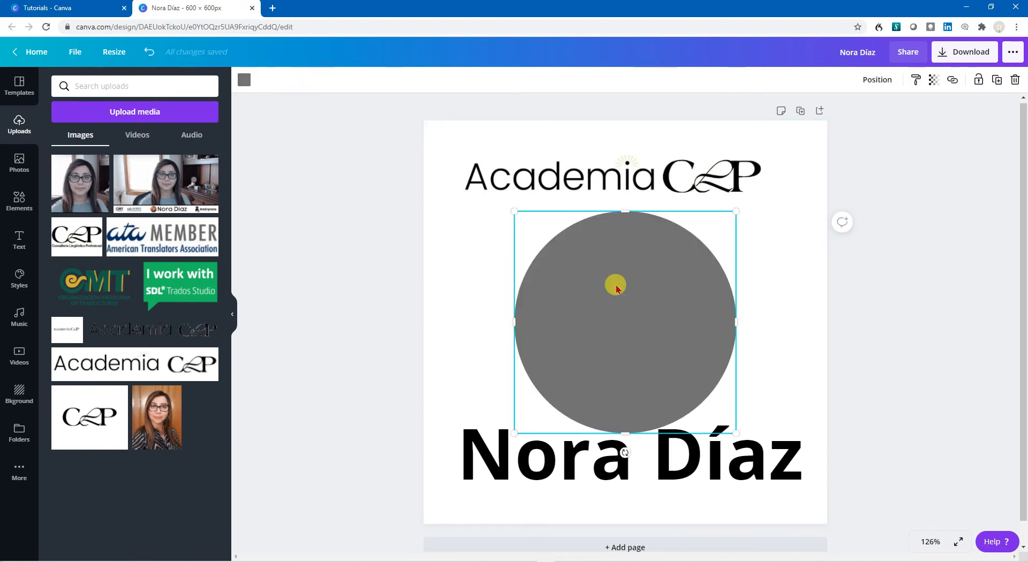
pyautogui.moveTo(616, 288); pyautogui.dragTo(626, 272)
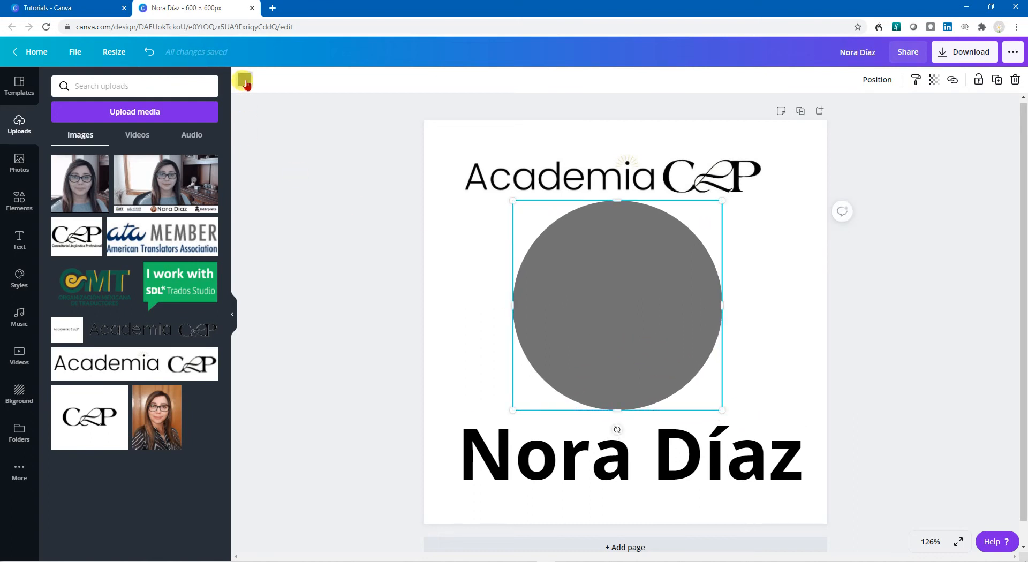
pyautogui.click(243, 79)
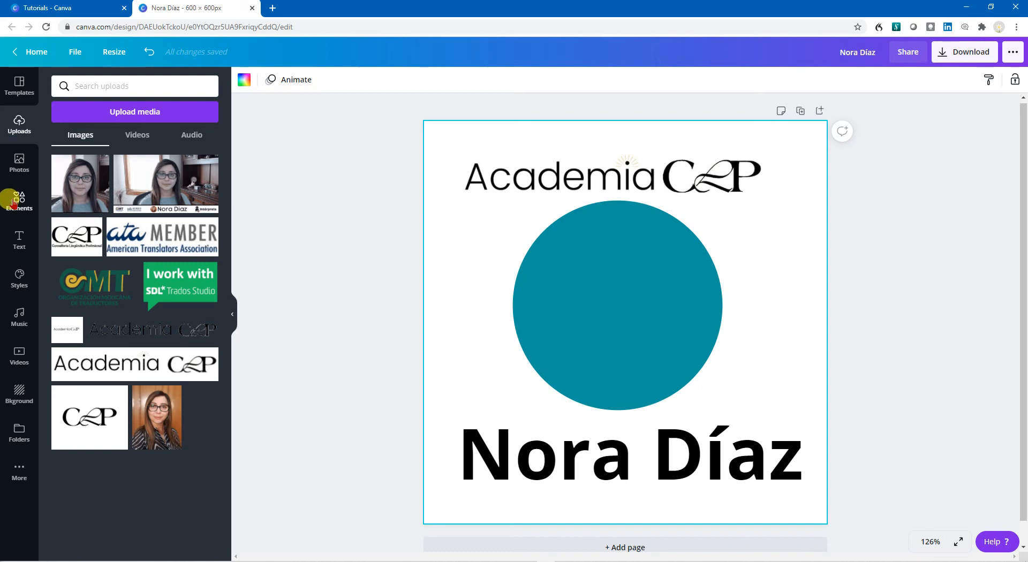
# - Add a circle frame from Elements, centred inside the teal circle
pyautogui.click(19, 200)
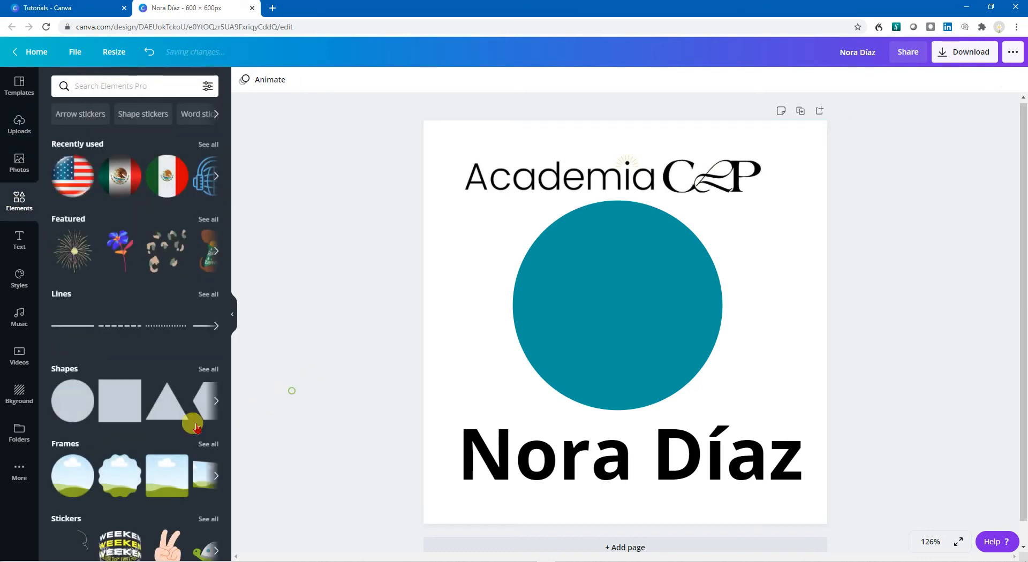
pyautogui.click(72, 475)
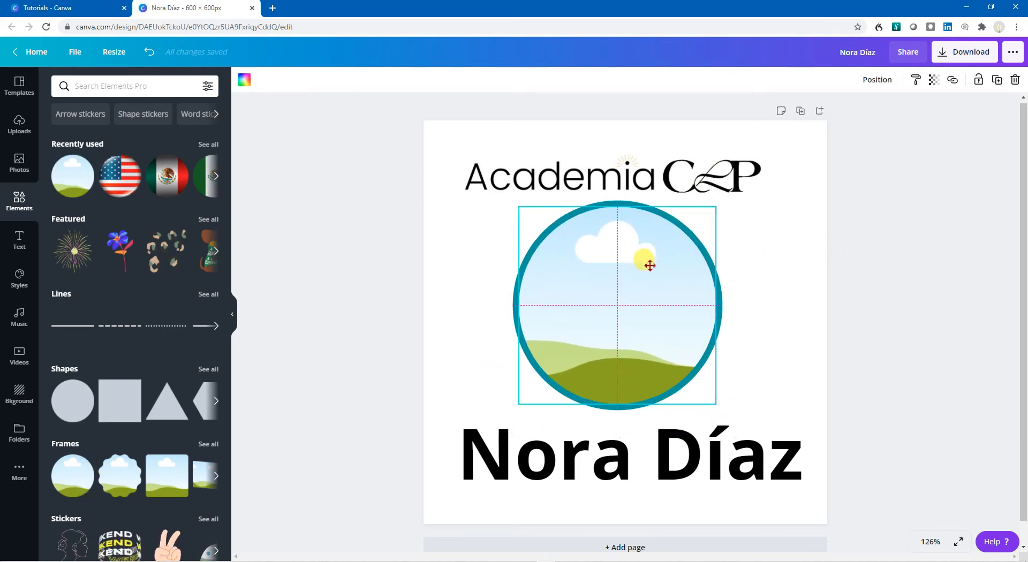
pyautogui.click(877, 291)
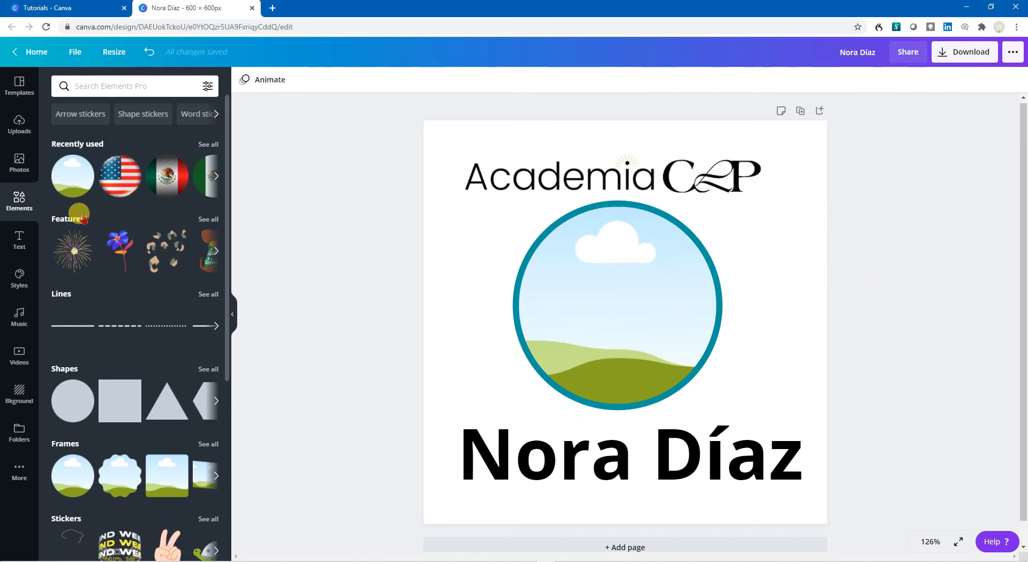
pyautogui.moveTo(20, 162)
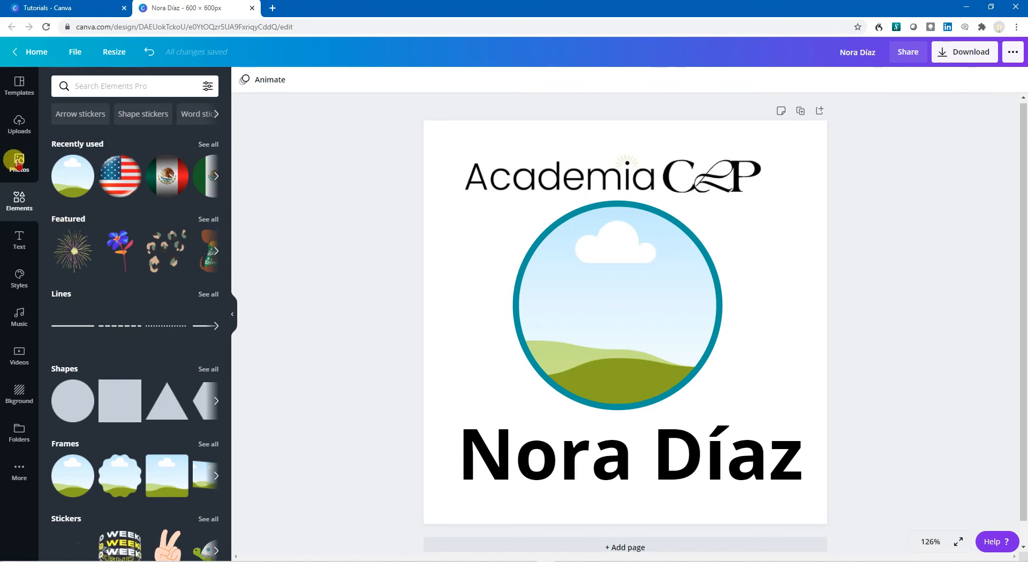
# - Drop Nora's uploaded headshot into the circle frame, adjust it, and deselect
pyautogui.click(20, 125)
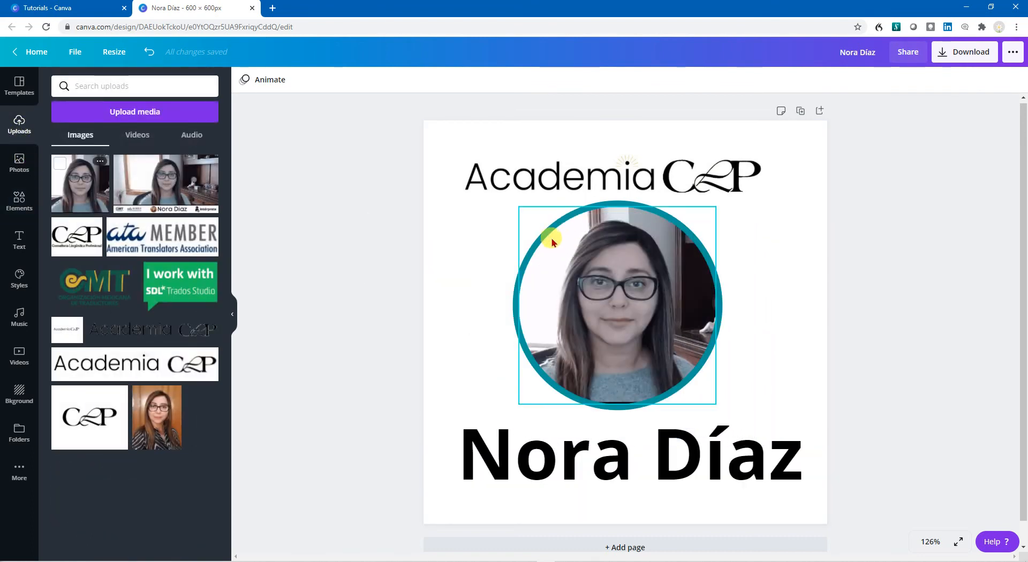
pyautogui.moveTo(649, 285)
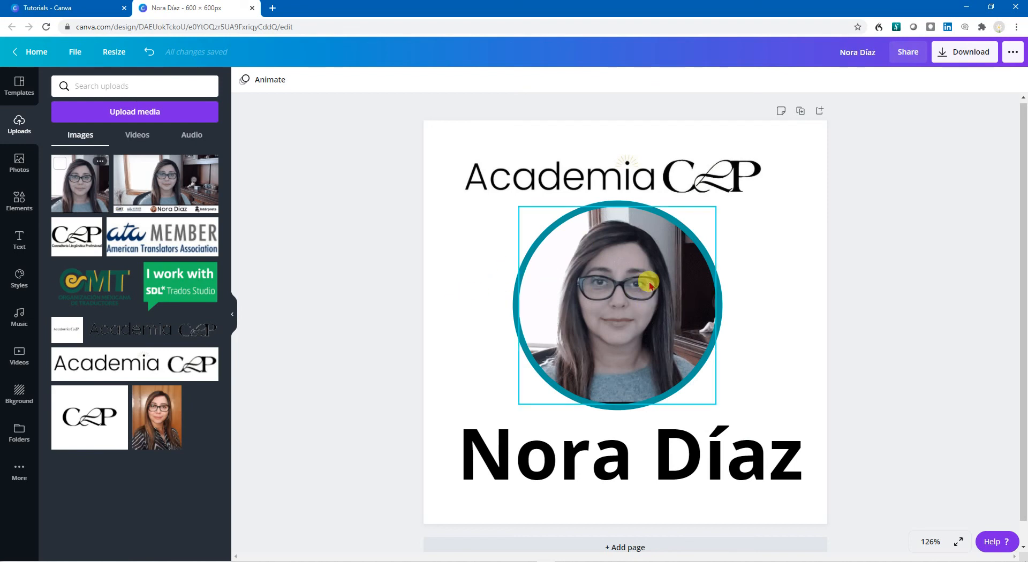
pyautogui.click(891, 313)
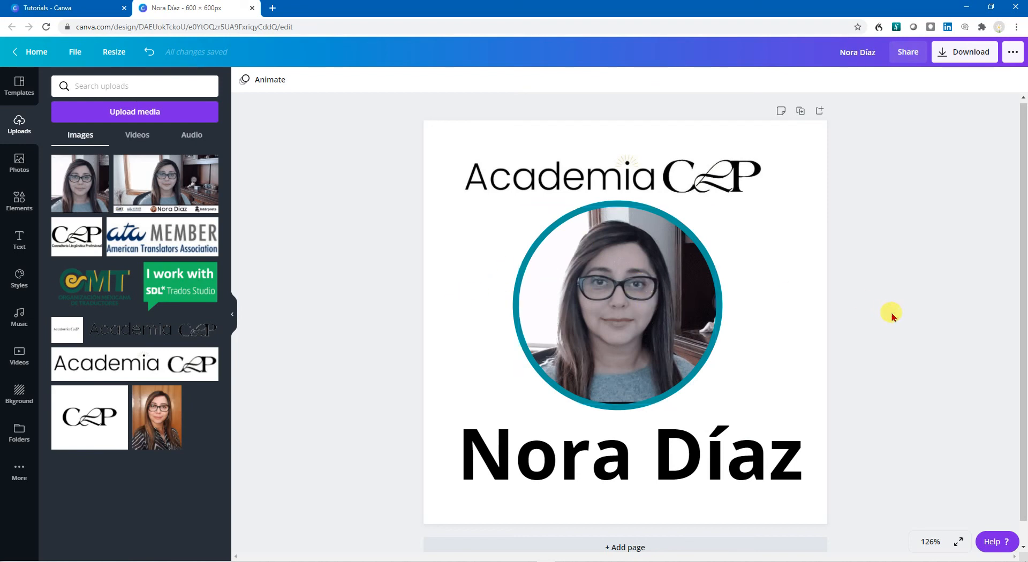
pyautogui.moveTo(750, 205)
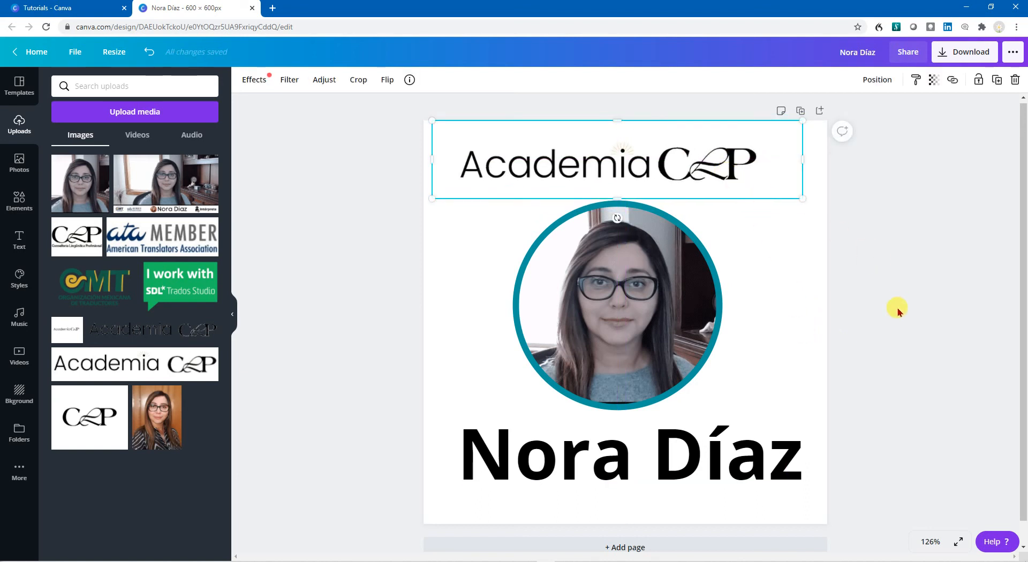
pyautogui.click(665, 308)
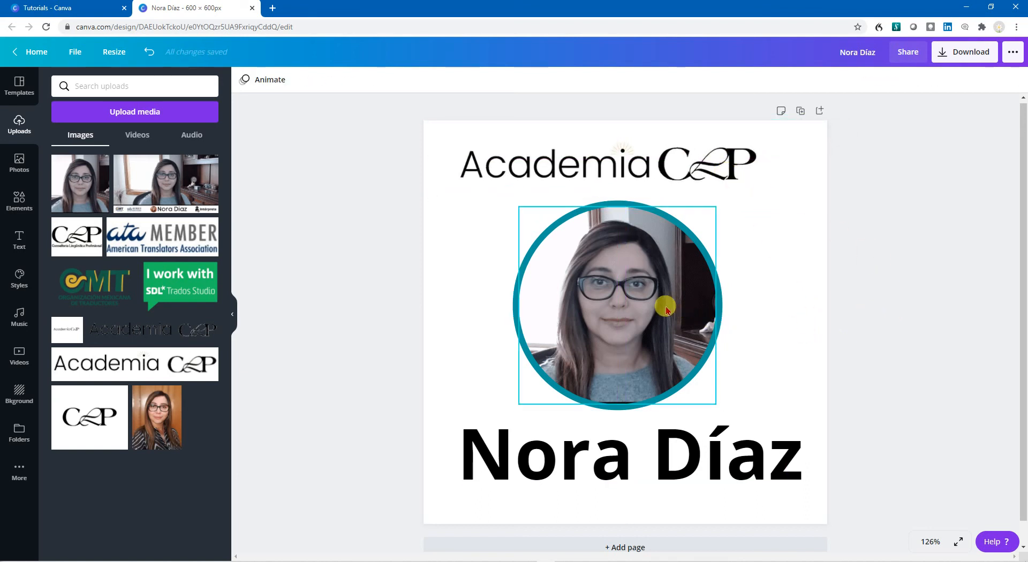
pyautogui.click(665, 308)
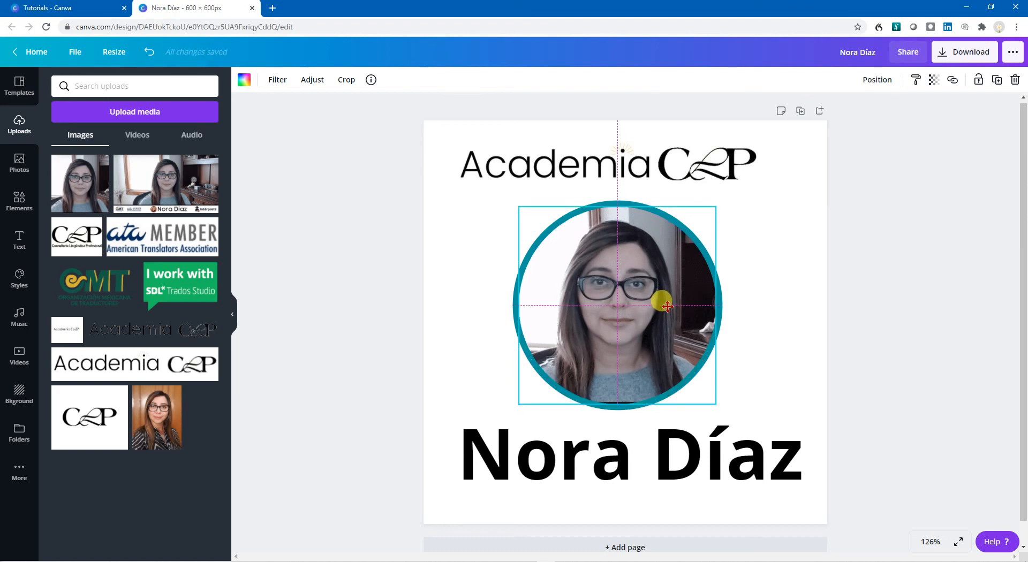
pyautogui.click(887, 326)
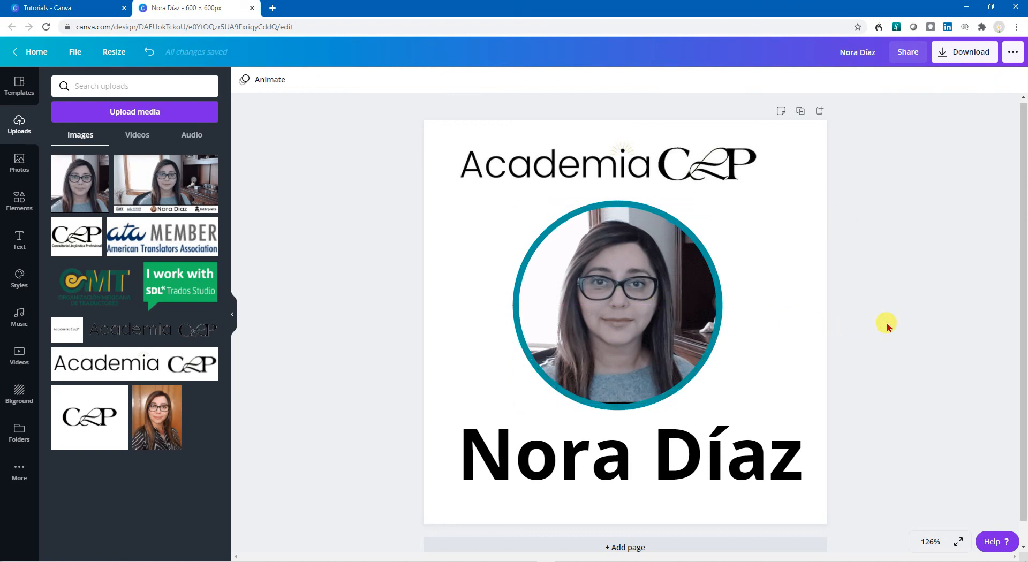
pyautogui.moveTo(973, 65)
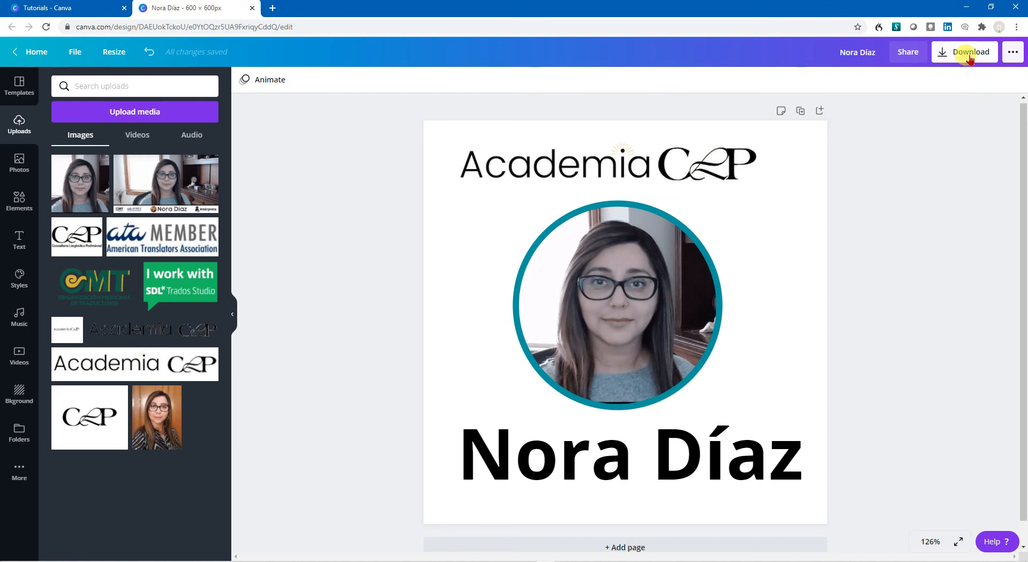
# - Download the card as 'Card Nora Díaz (1).png' and switch to the Zoom meeting
pyautogui.click(970, 52)
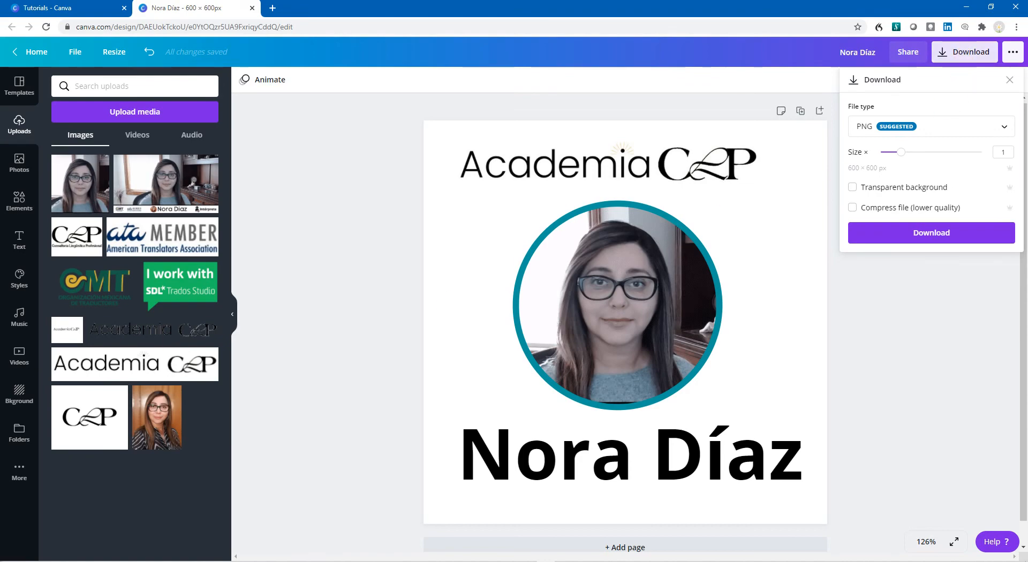
pyautogui.click(931, 232)
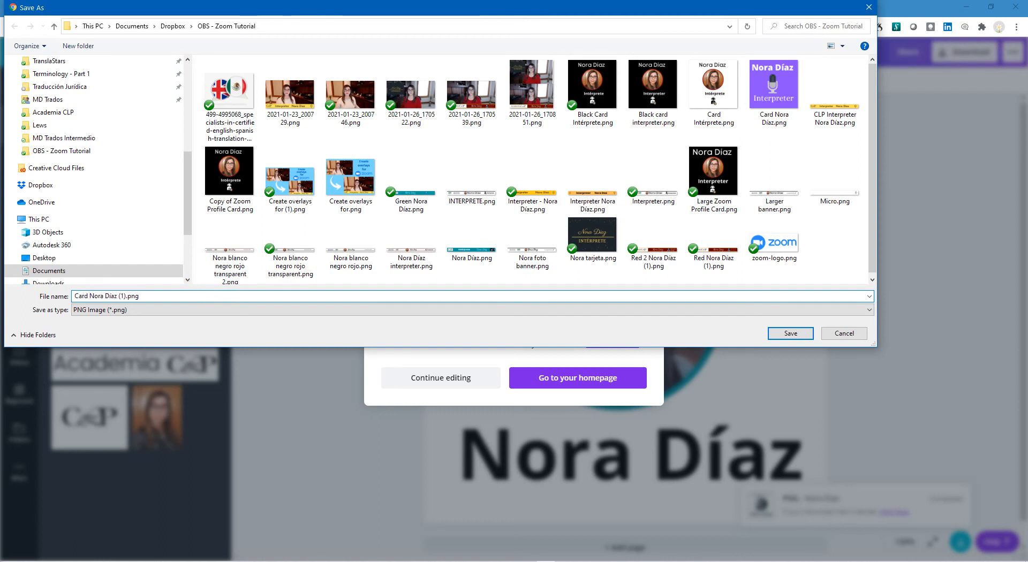
pyautogui.click(789, 333)
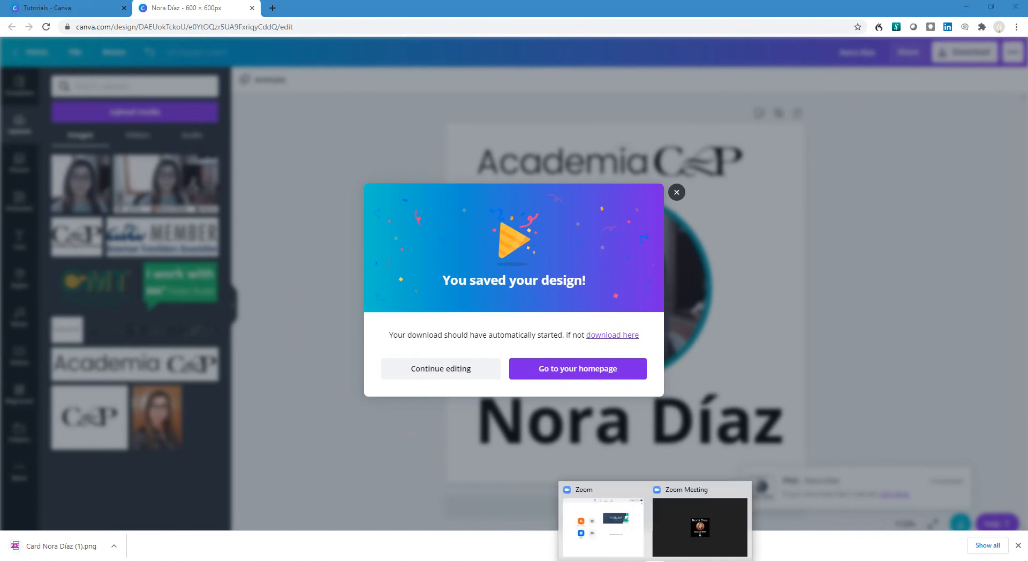
pyautogui.click(699, 528)
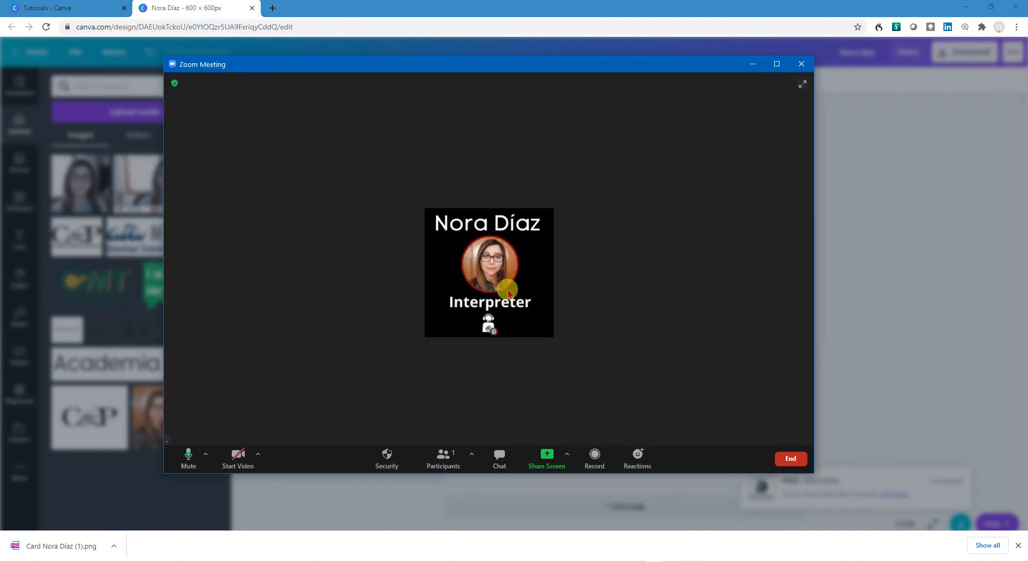
# - Set 'Card Nora Díaz (1).png' as your Zoom profile picture and save
pyautogui.rightClick(516, 246)
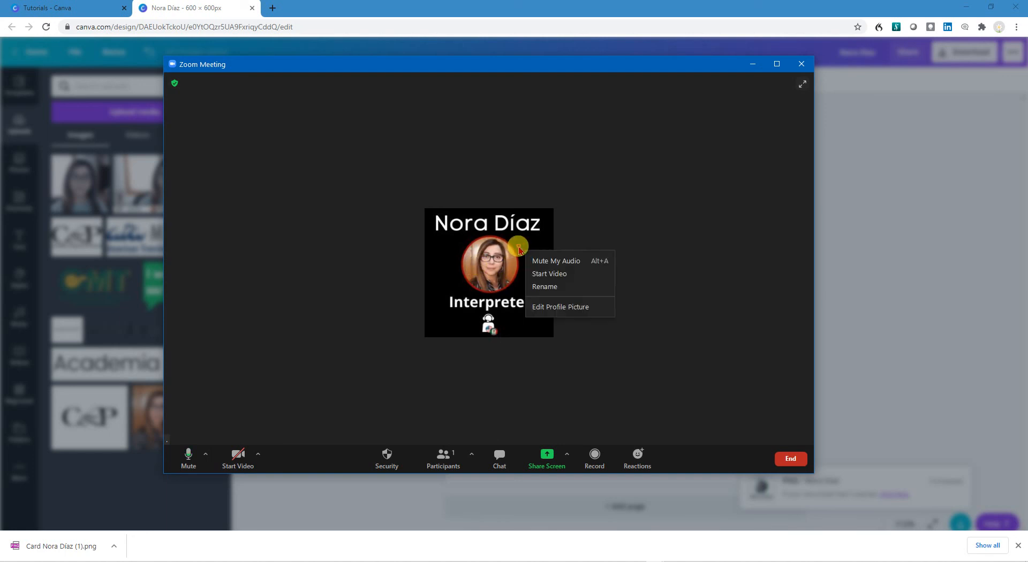
pyautogui.moveTo(561, 306)
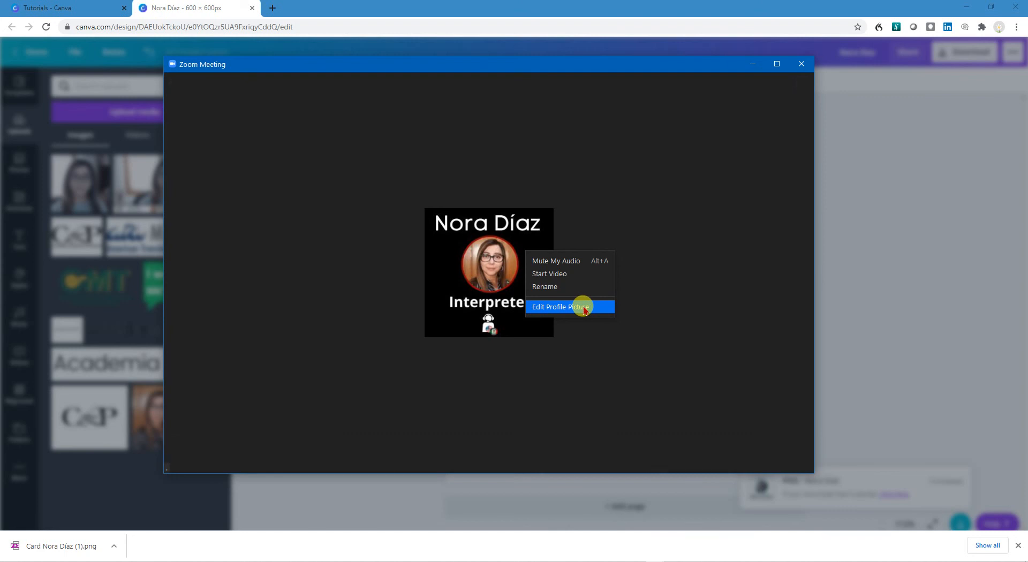
pyautogui.click(561, 306)
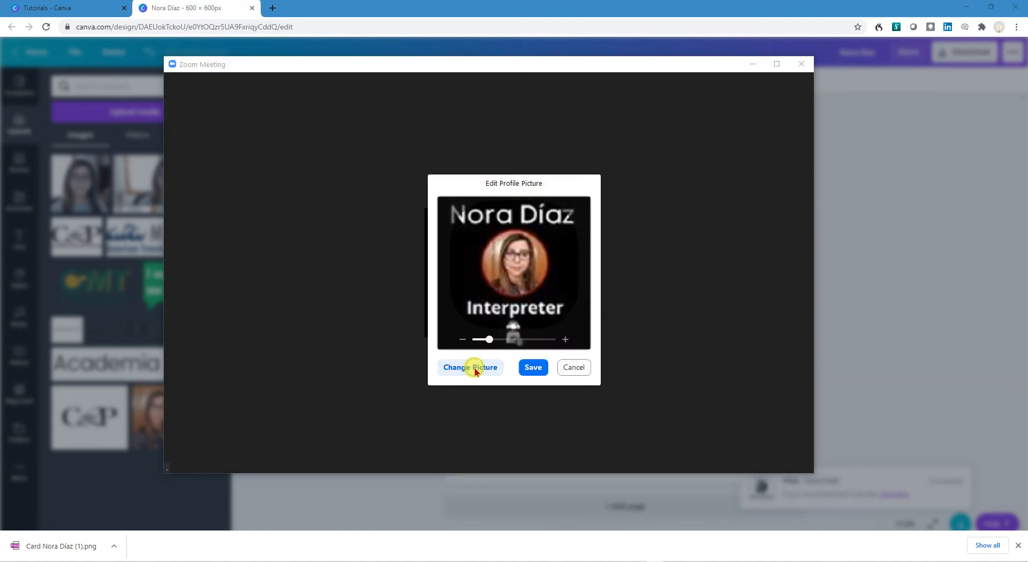
pyautogui.click(469, 367)
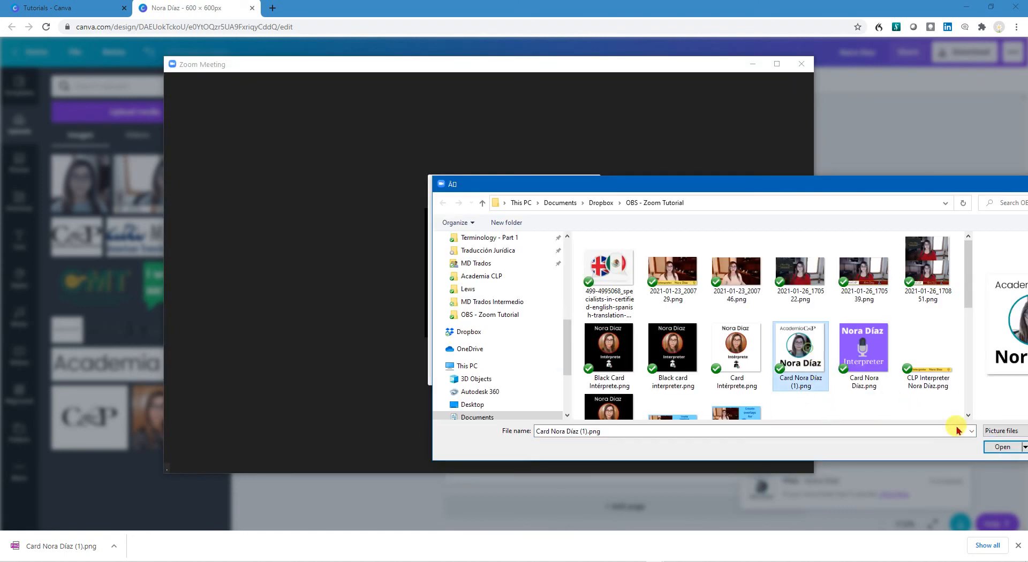
pyautogui.click(1001, 447)
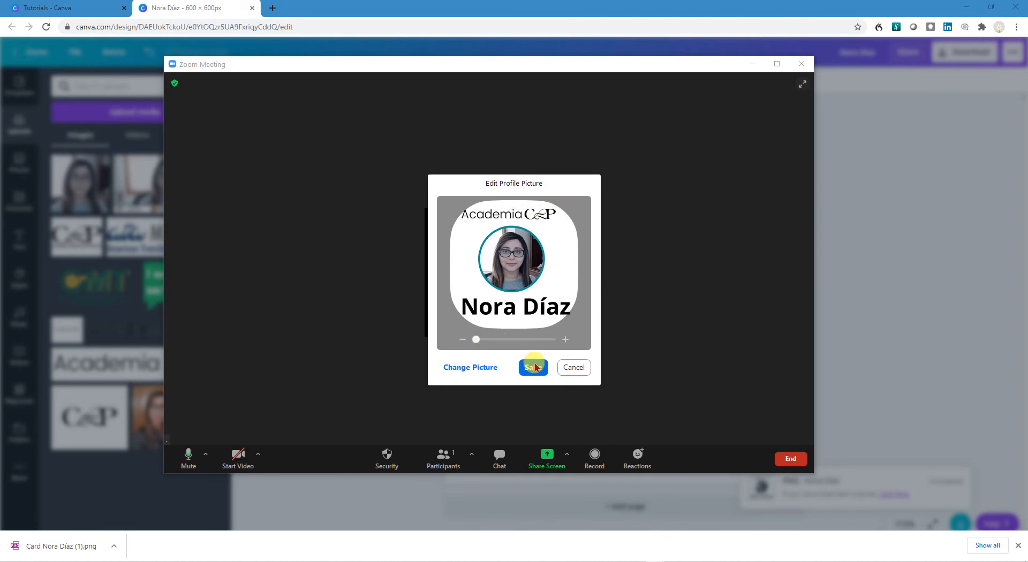
pyautogui.click(532, 366)
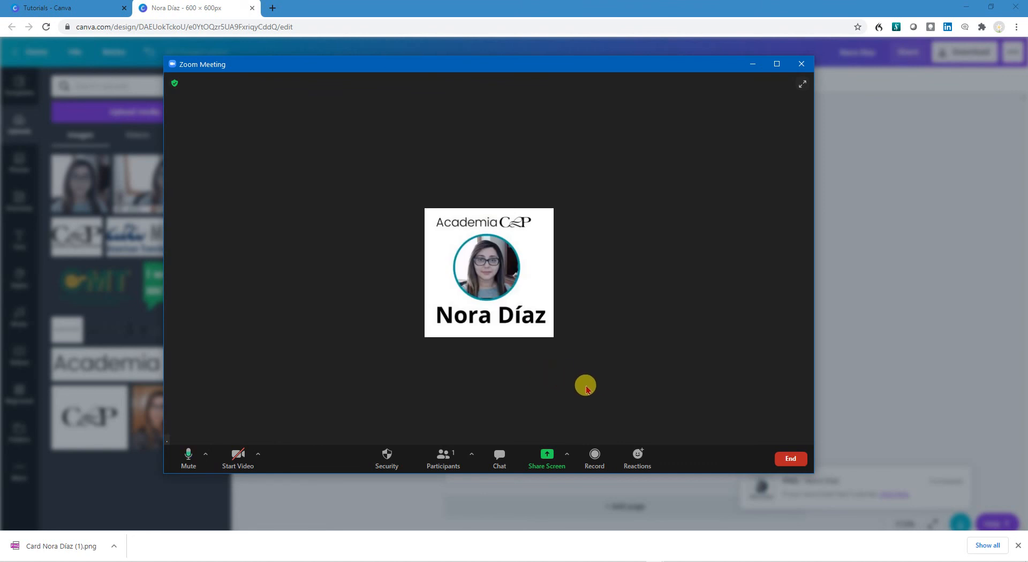
pyautogui.moveTo(237, 458)
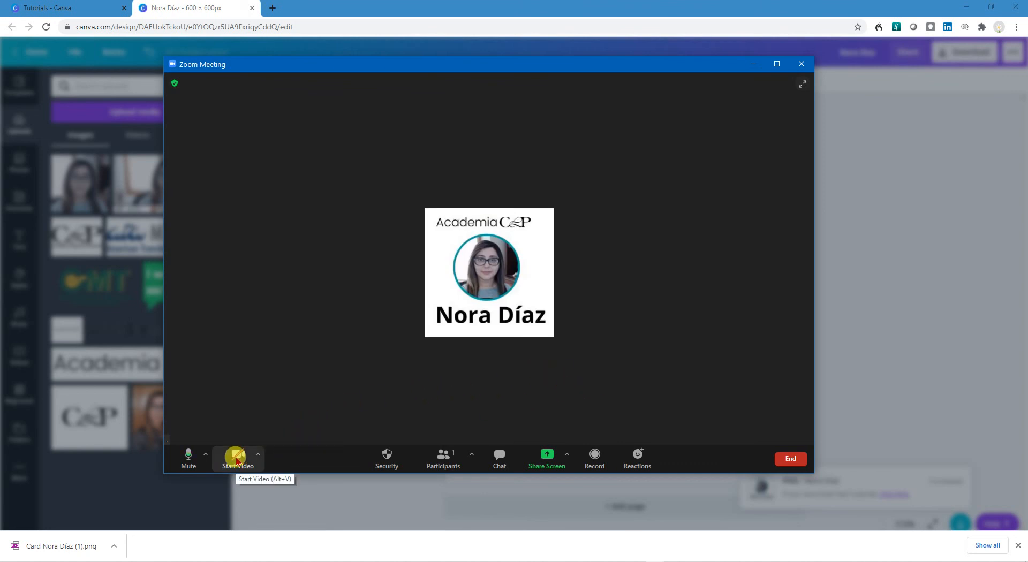
pyautogui.click(236, 458)
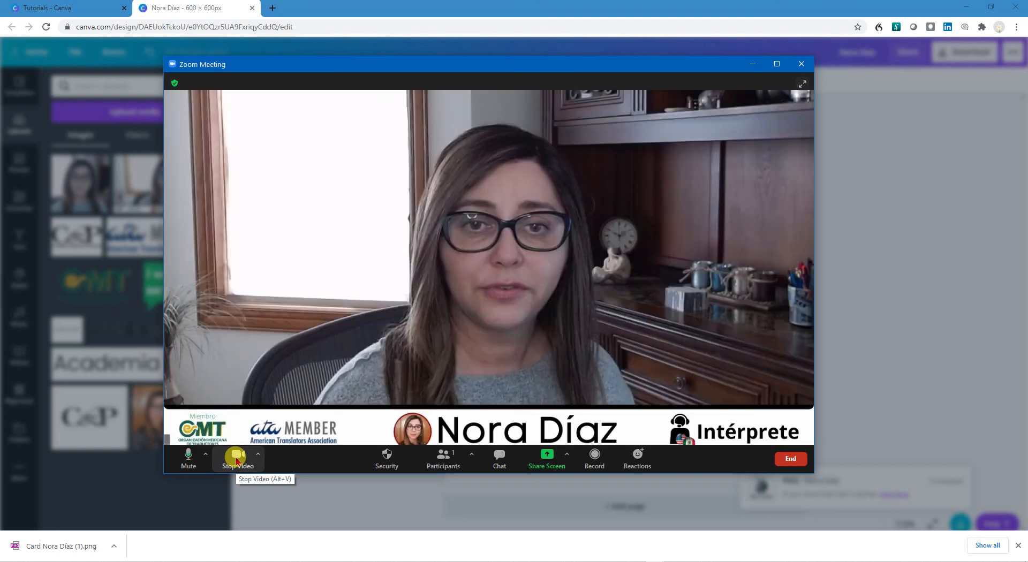
pyautogui.click(237, 459)
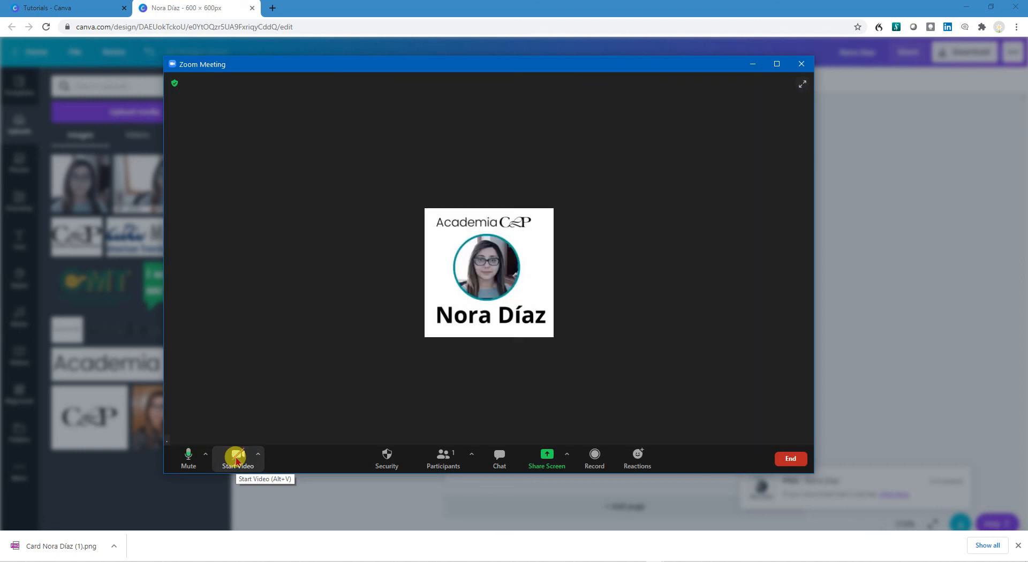
pyautogui.click(236, 458)
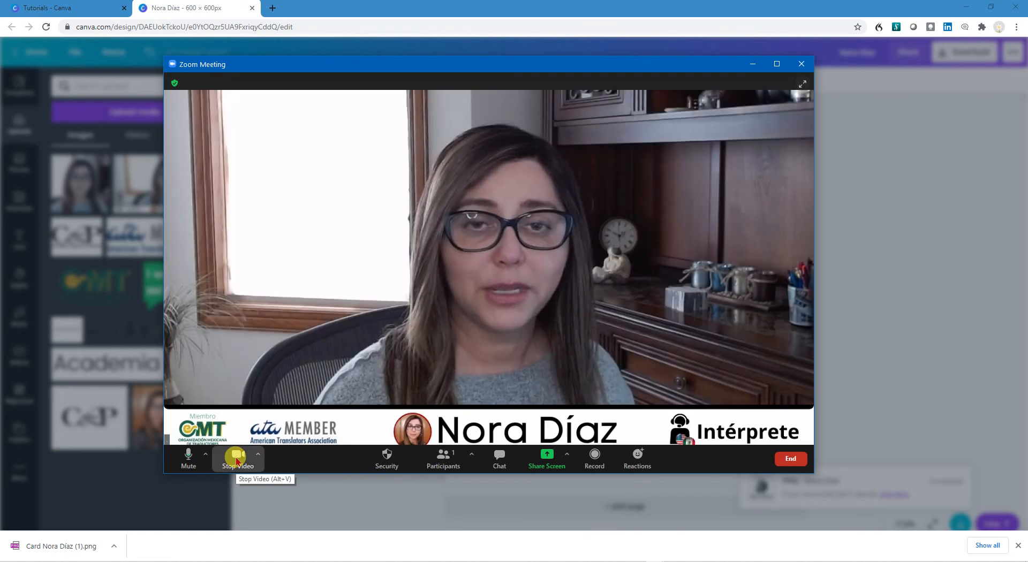
pyautogui.click(237, 459)
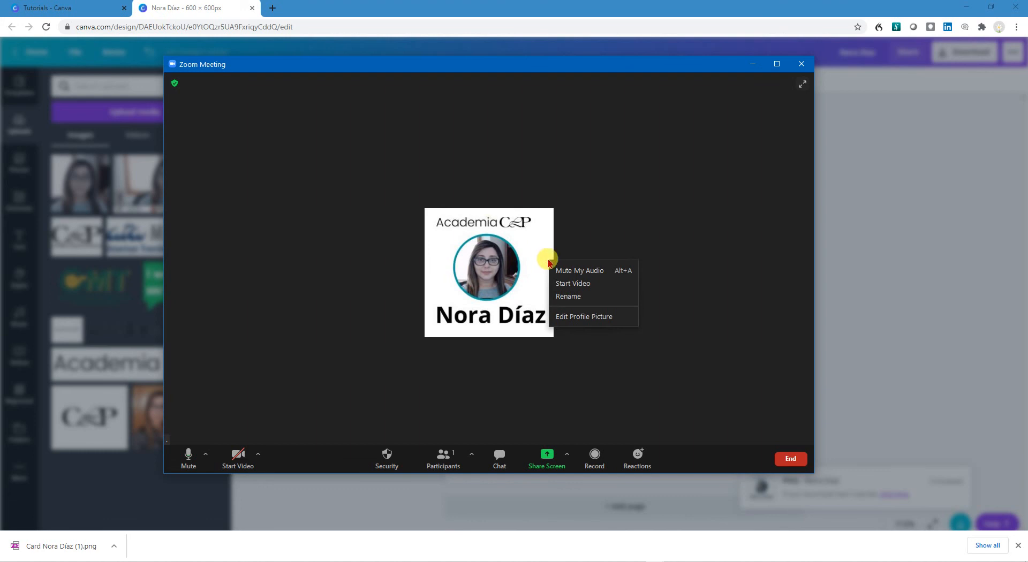
# - Replace the Zoom profile picture with 'Copy of Zoom Profile Card.png' and save
pyautogui.click(583, 316)
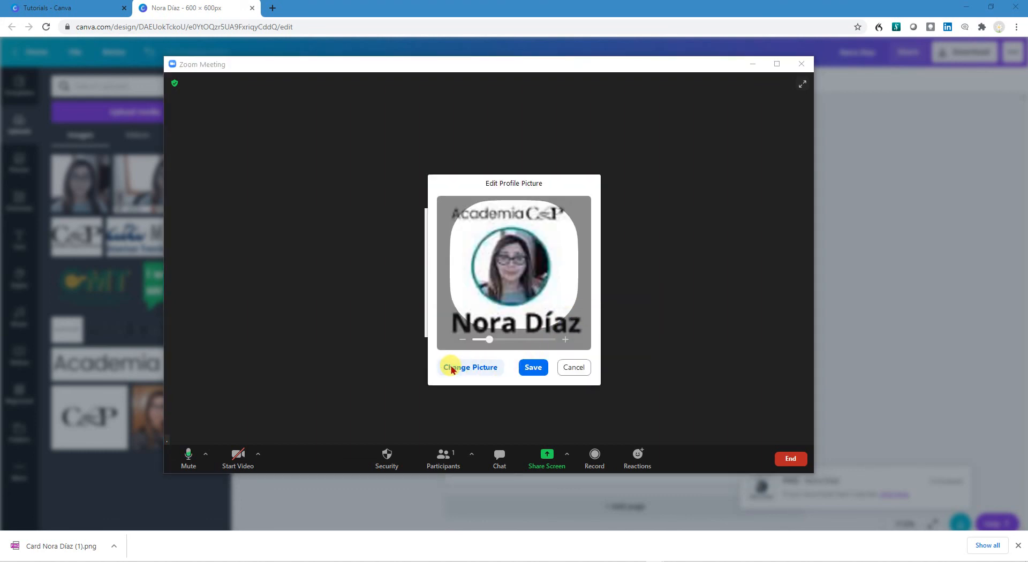
pyautogui.click(470, 366)
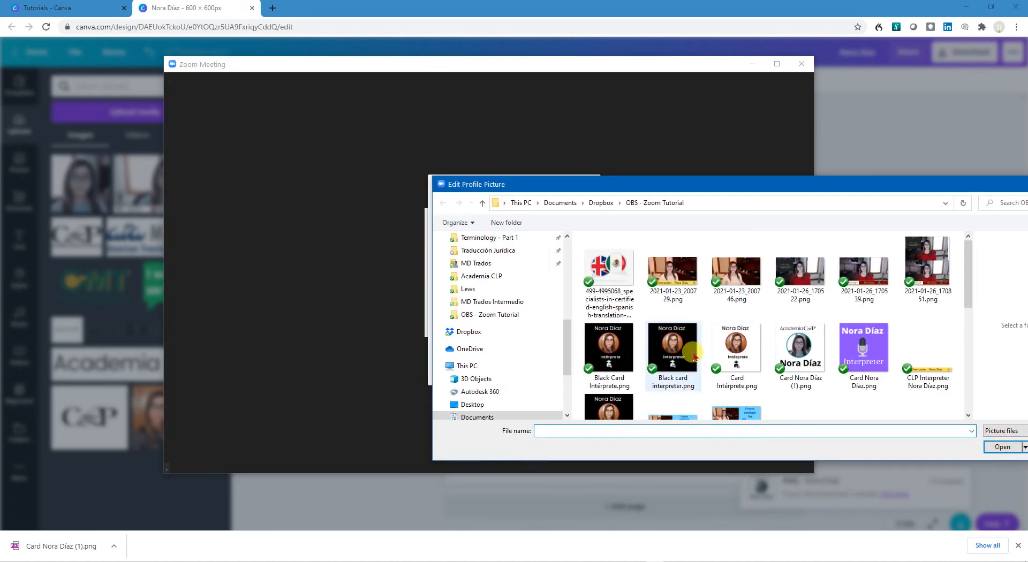
pyautogui.scroll(-3)
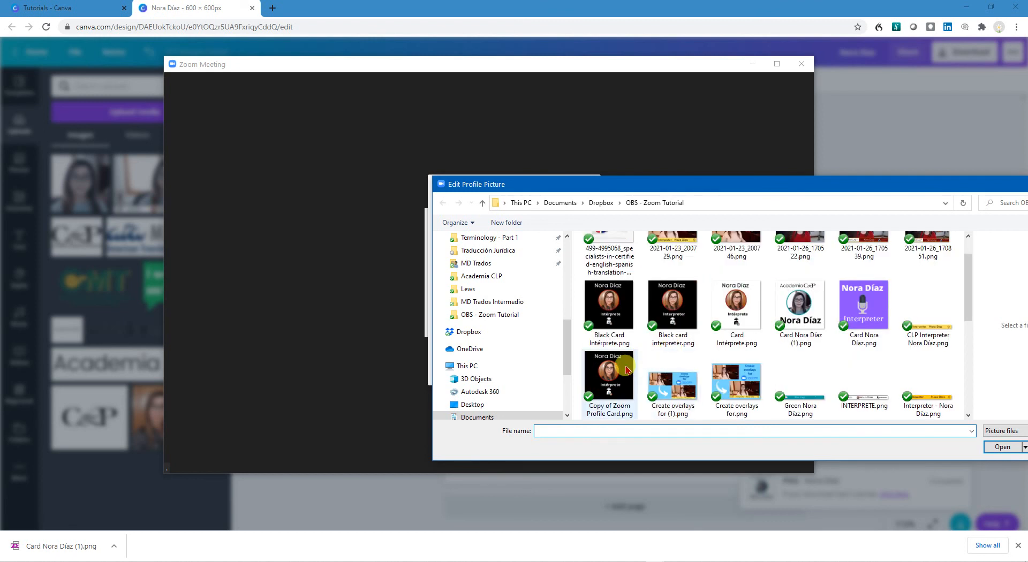
pyautogui.doubleClick(608, 371)
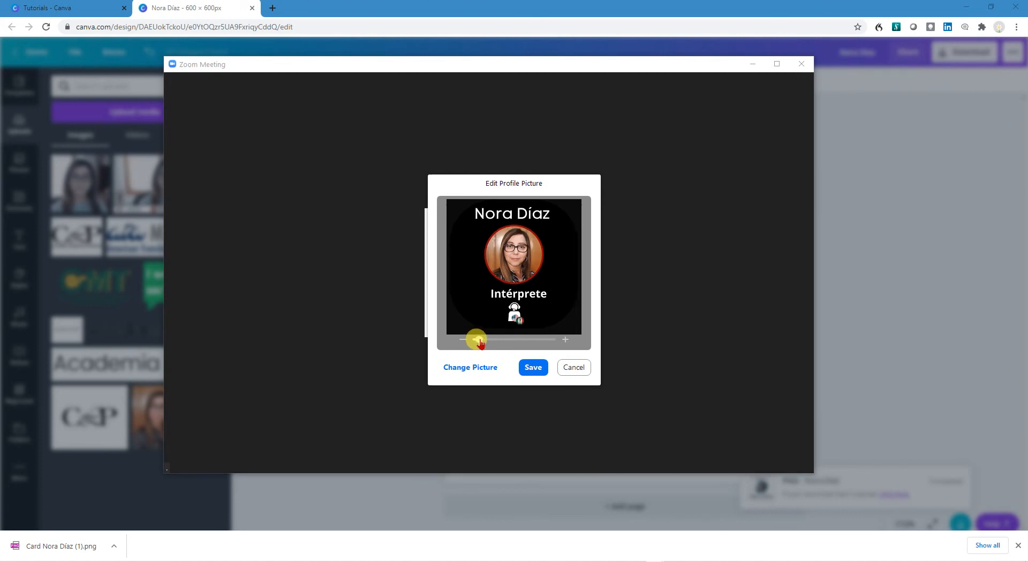
pyautogui.click(532, 367)
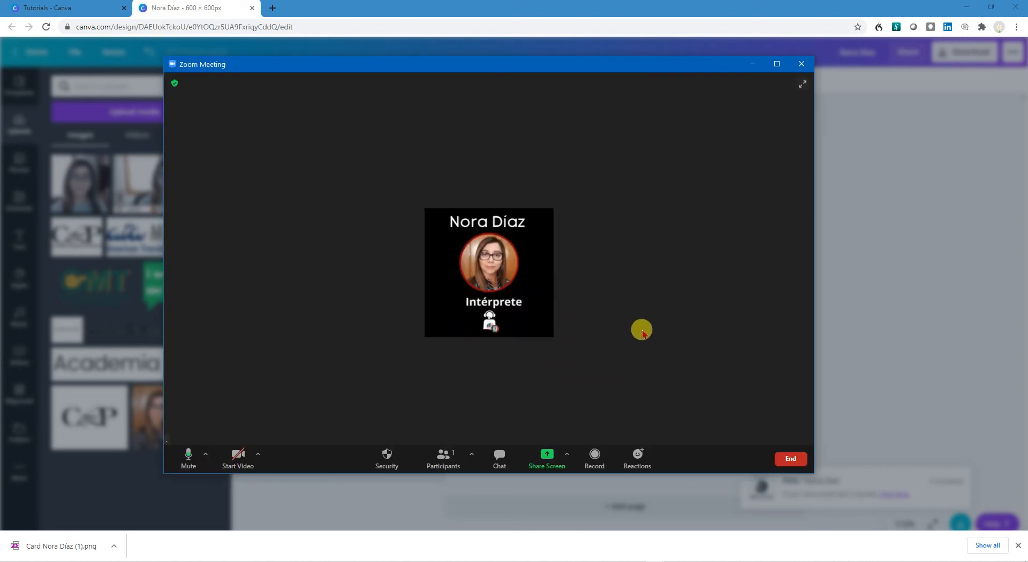
pyautogui.moveTo(230, 419)
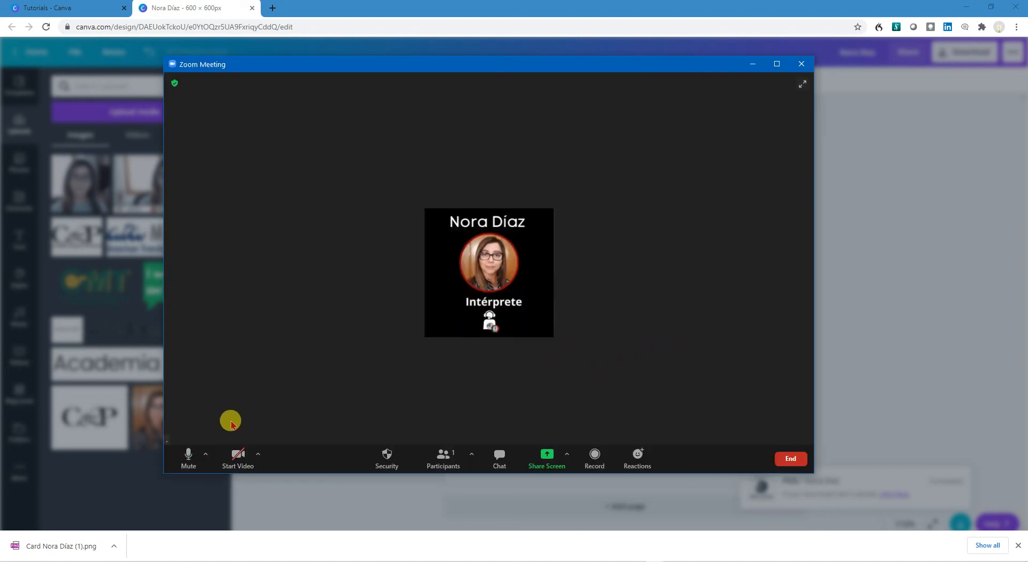